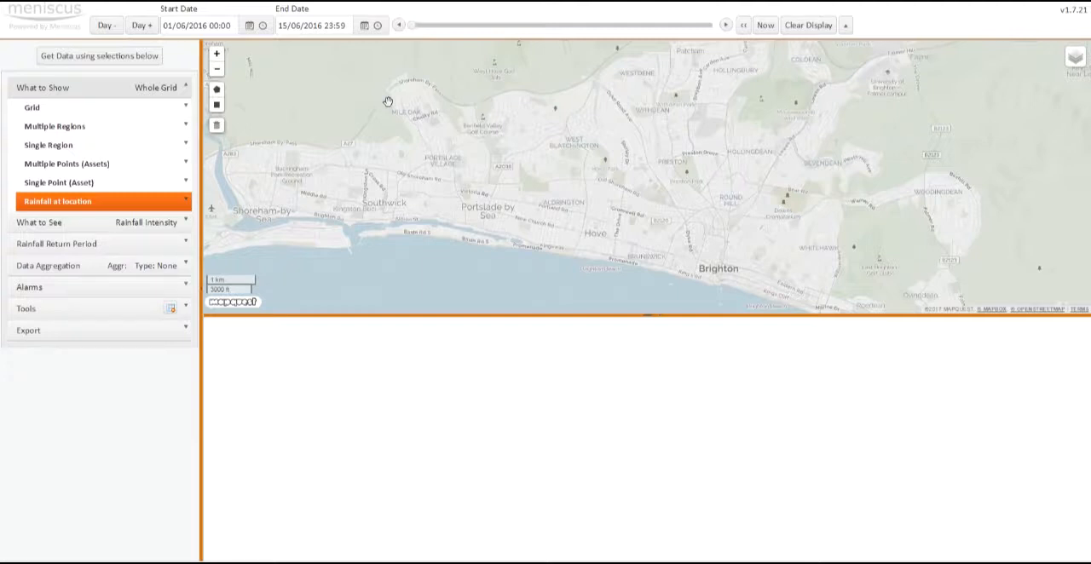
pyautogui.moveTo(479, 440)
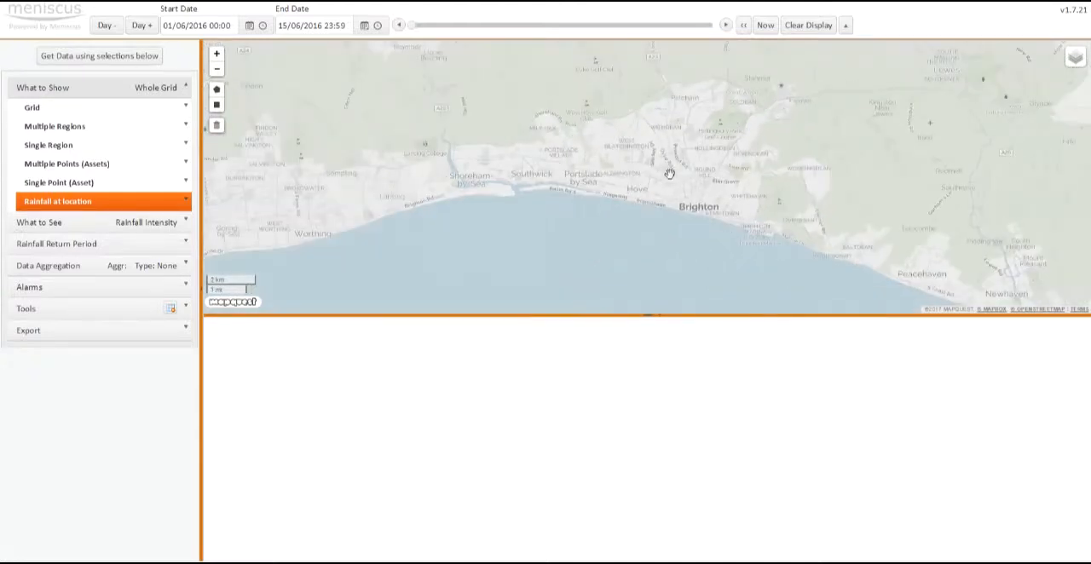
# Step: Pan the map to show the Sussex coast from Worthing past Brighton to Newhaven
pyautogui.moveTo(669, 175); pyautogui.dragTo(639, 187)
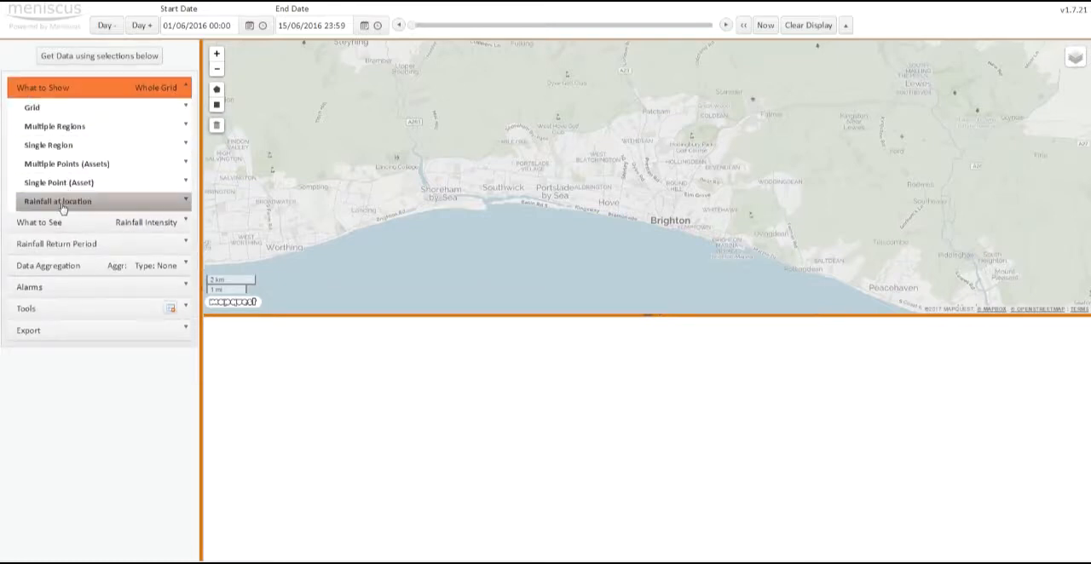
# Step: Set the rainfall-at-location point to Easting 525537, Northing 106236
pyautogui.click(58, 201)
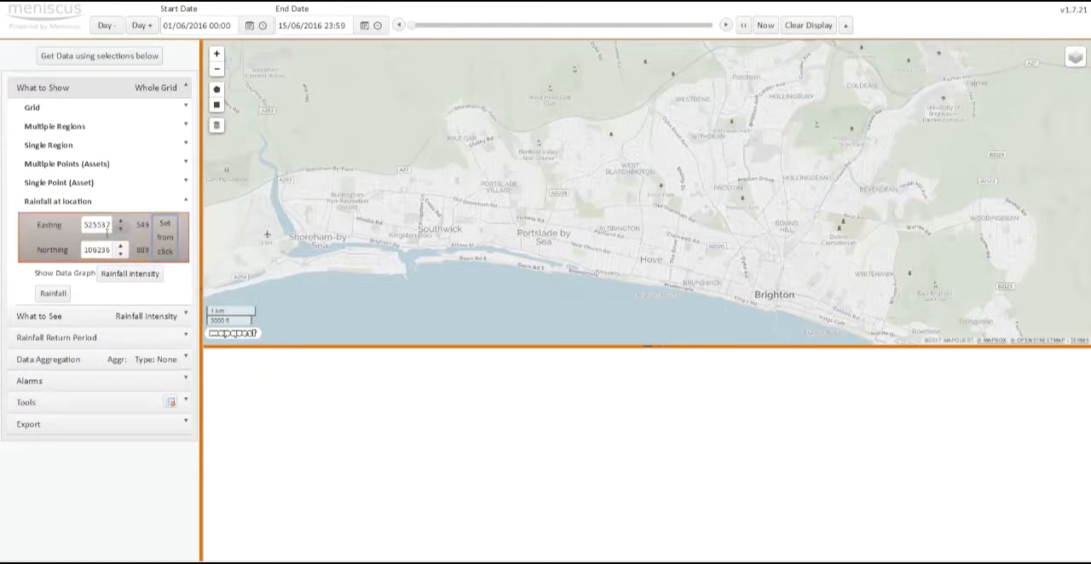
pyautogui.click(97, 249)
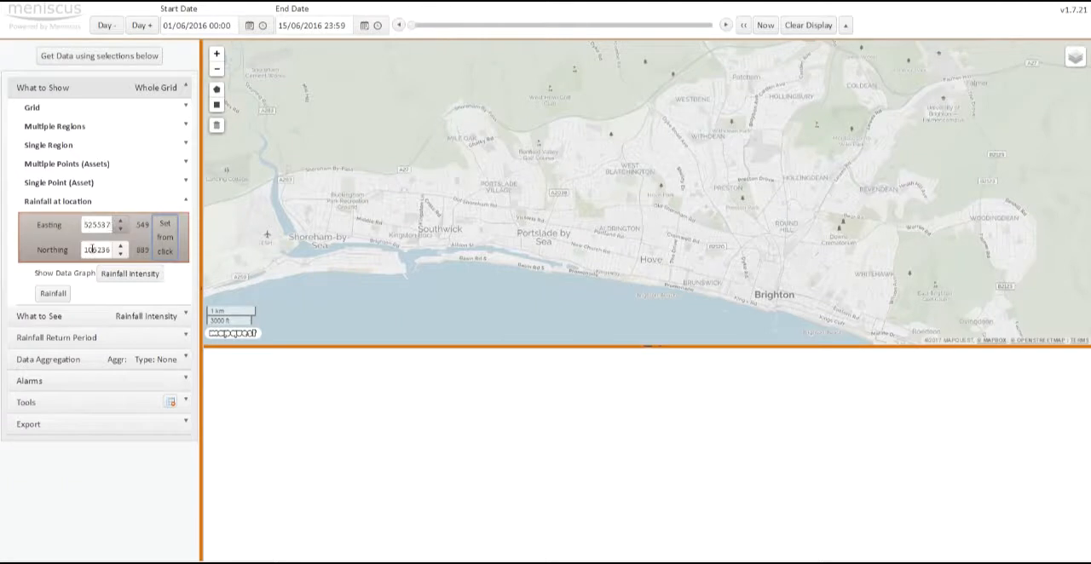
pyautogui.click(120, 246)
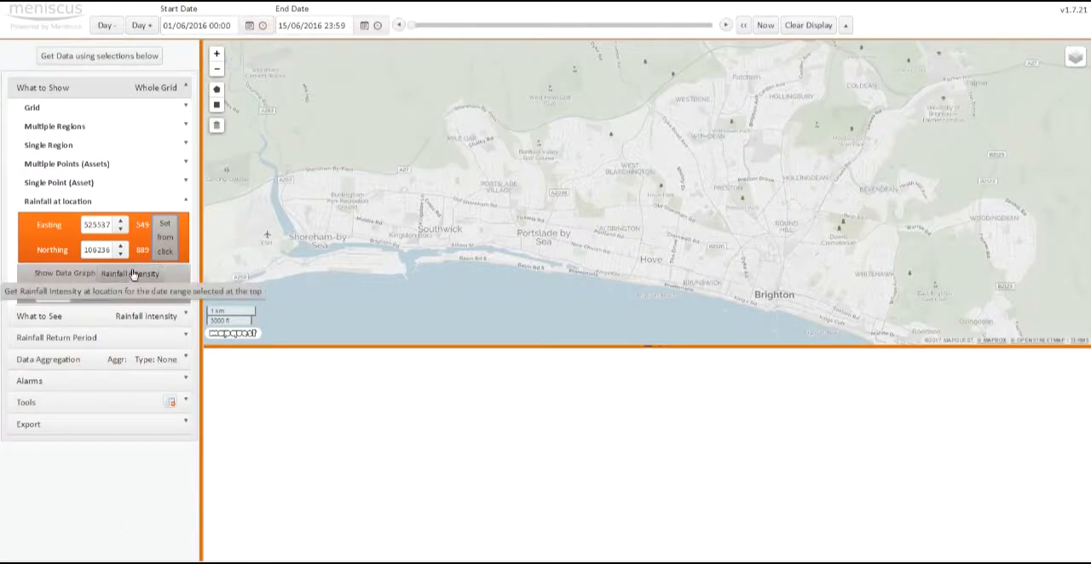
# Step: Load the rainfall intensity graph for cell 525537,106236 over its full date range
pyautogui.click(63, 273)
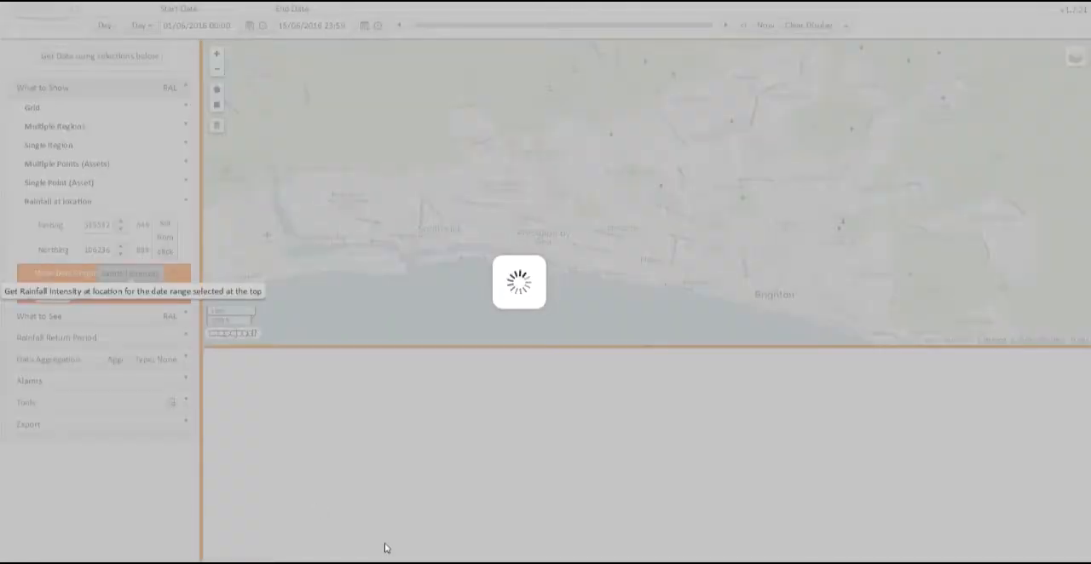
pyautogui.click(64, 273)
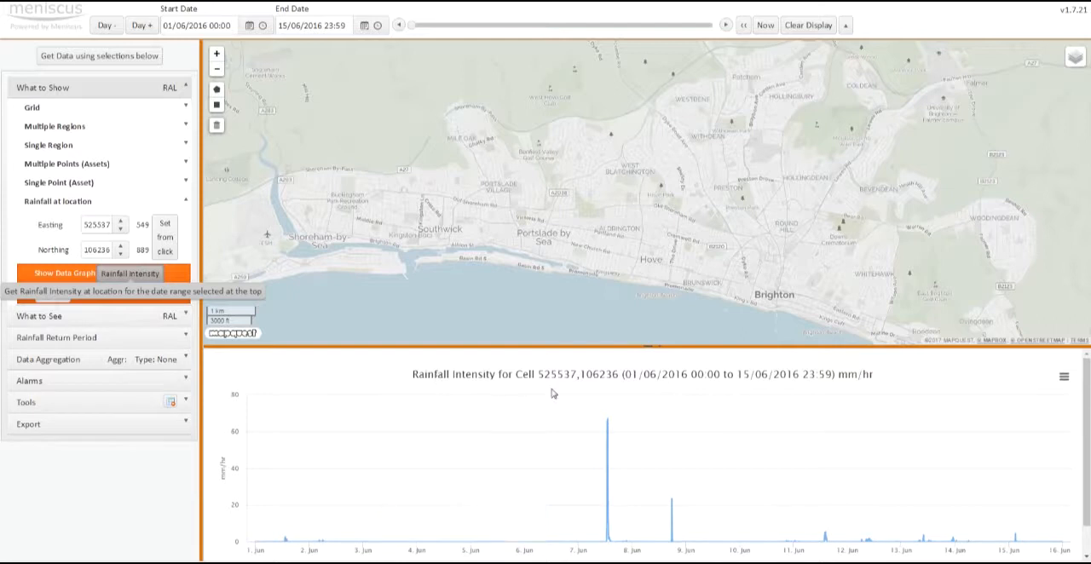
pyautogui.moveTo(594, 397)
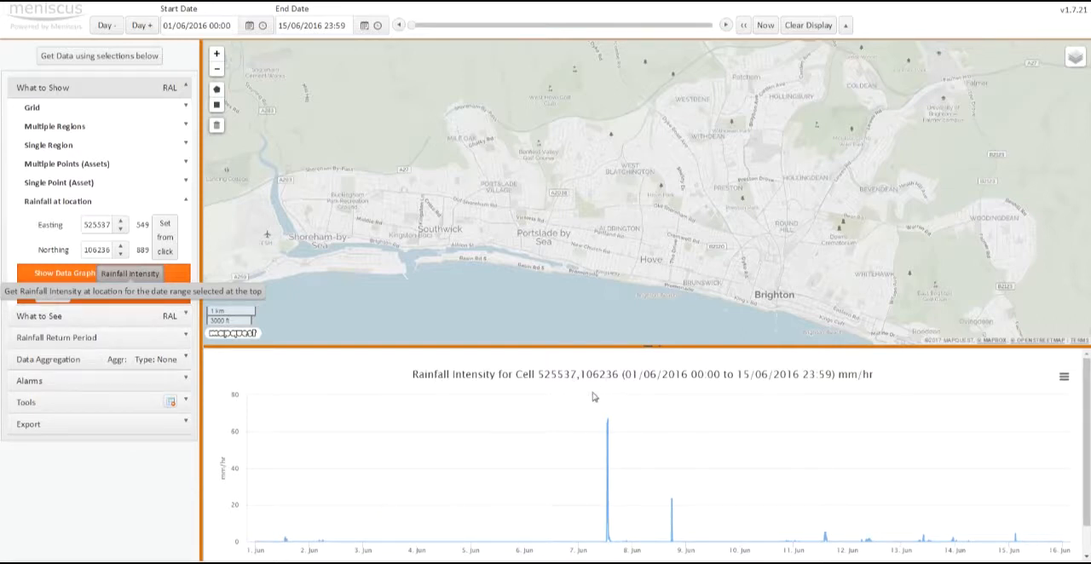
pyautogui.moveTo(628, 437)
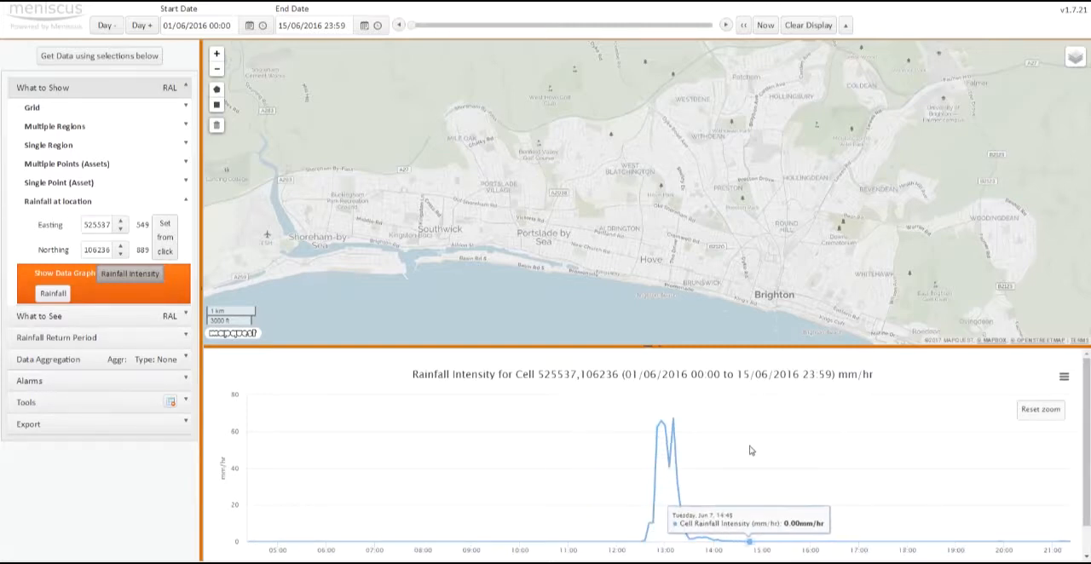
pyautogui.click(1039, 410)
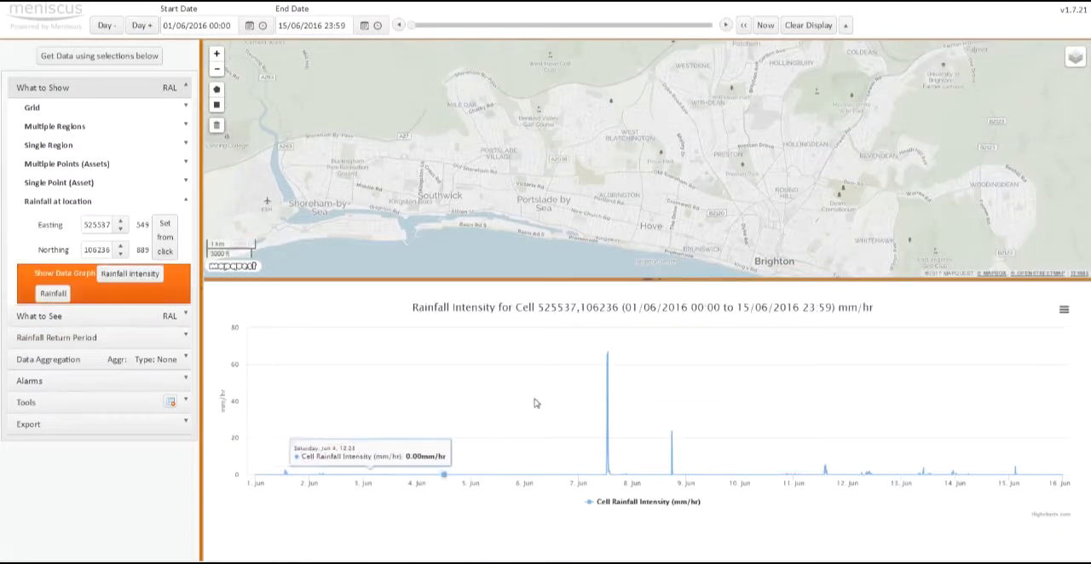
pyautogui.moveTo(259, 373)
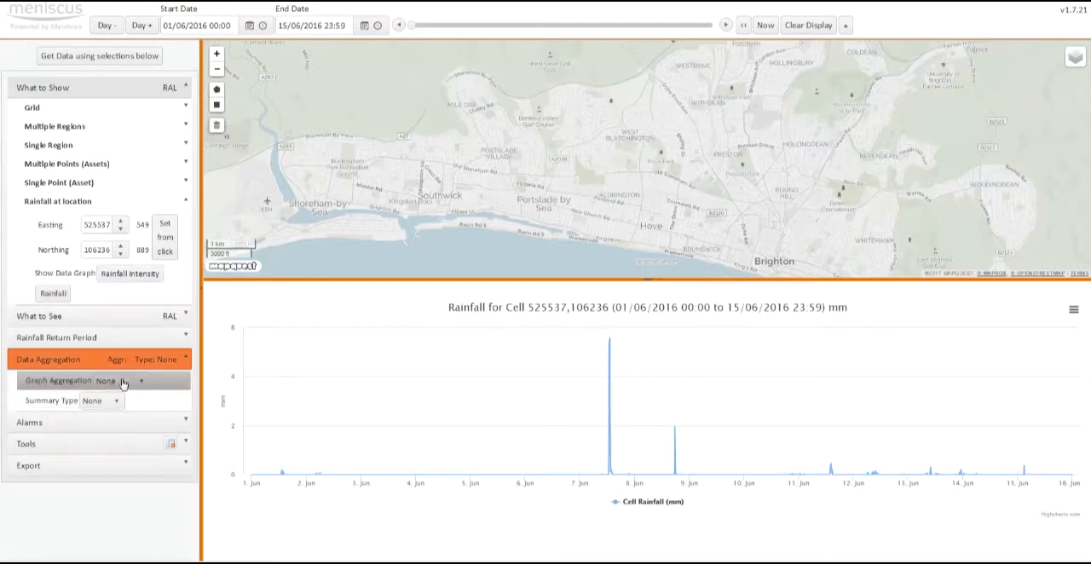
# Step: Redraw the graph as daily summed rainfall, peaking near 32 mm on 7 June
pyautogui.click(119, 380)
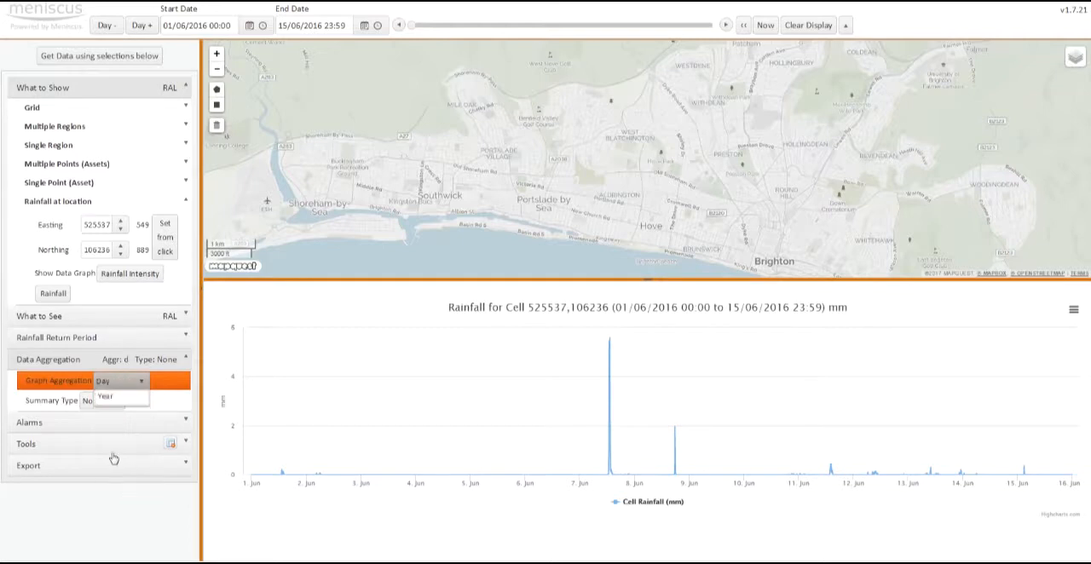
pyautogui.click(101, 401)
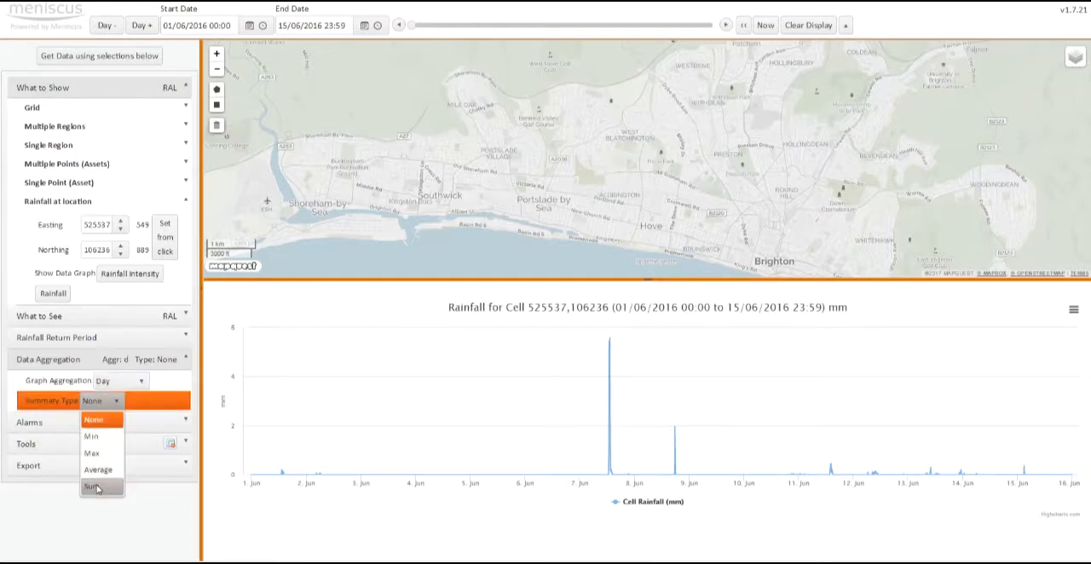
pyautogui.click(96, 487)
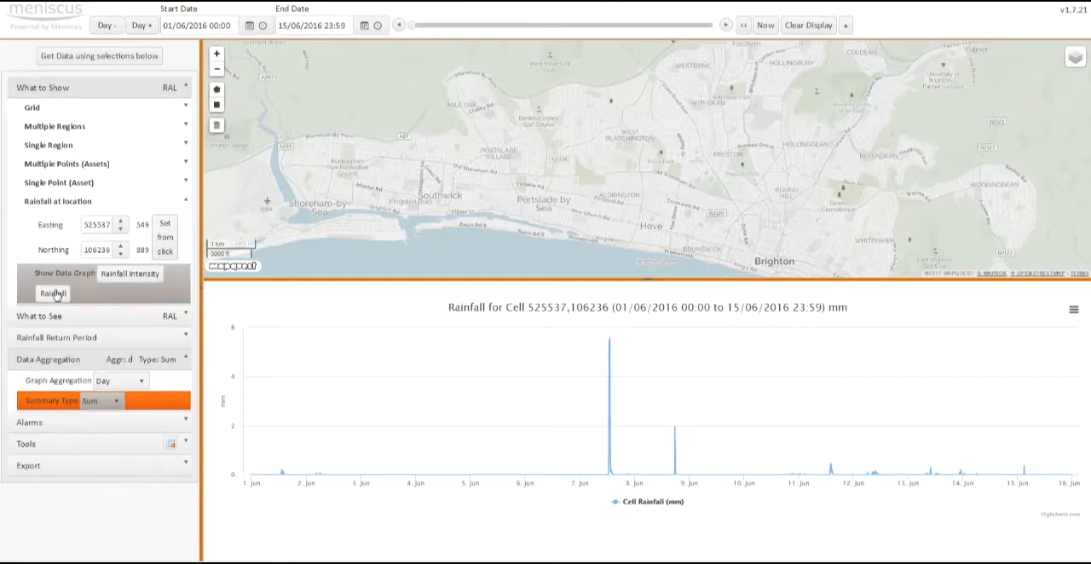
pyautogui.click(52, 293)
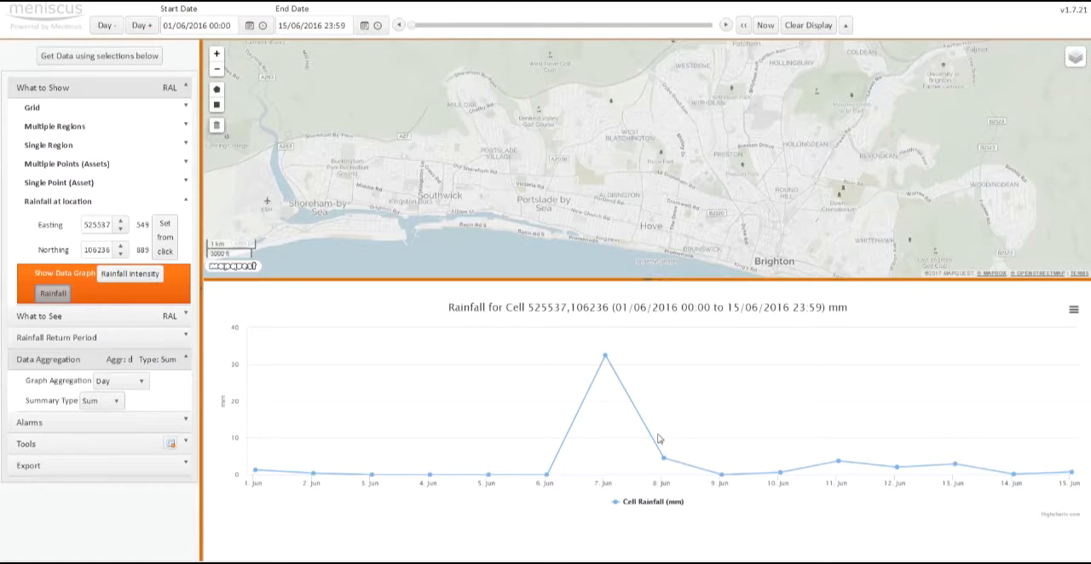
pyautogui.moveTo(605, 356)
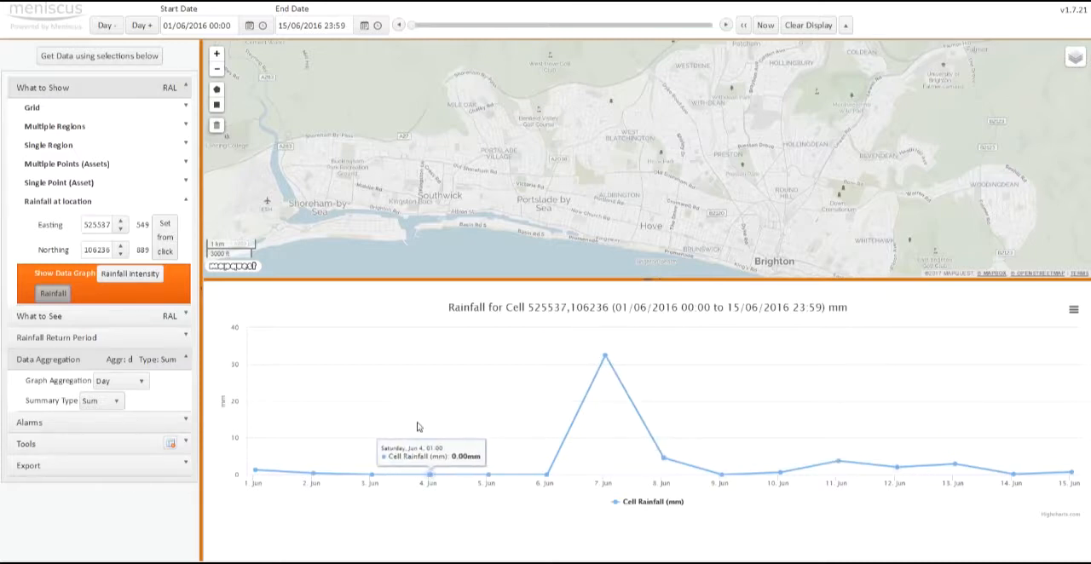
# Step: Set Graph Aggregation back to None
pyautogui.click(119, 380)
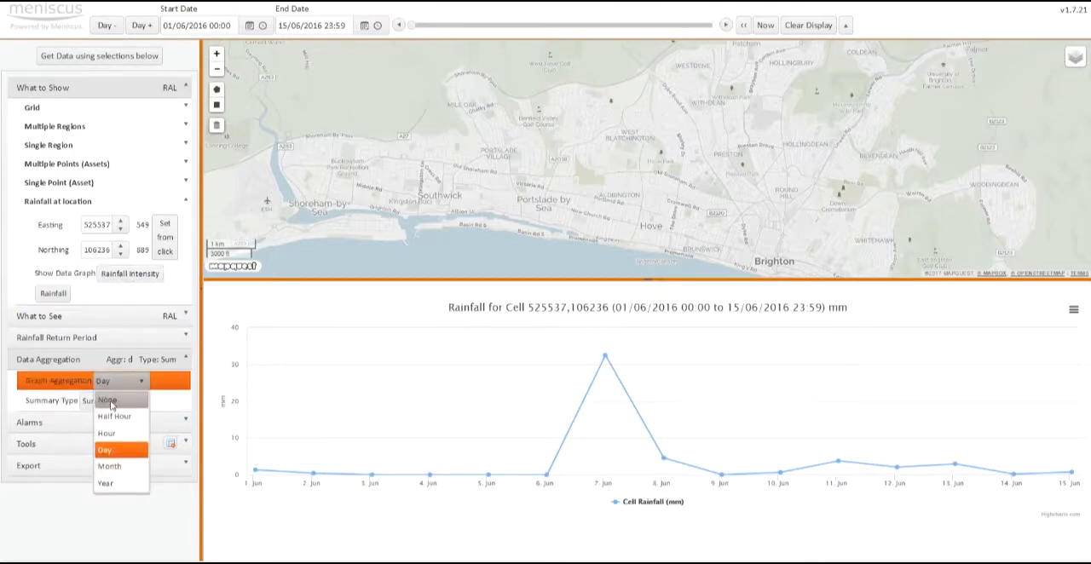
pyautogui.click(107, 400)
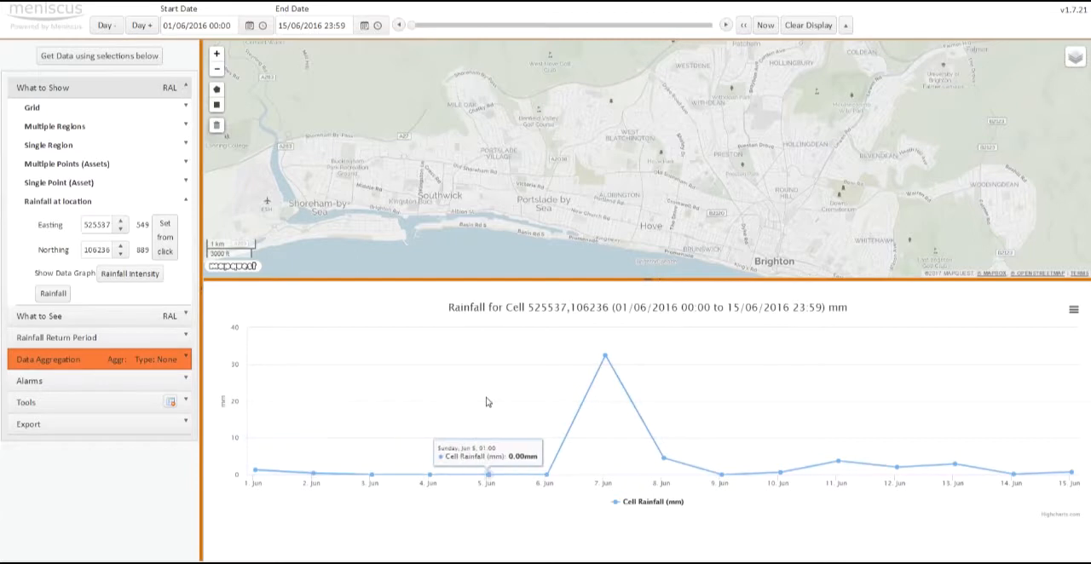
pyautogui.moveTo(575, 394)
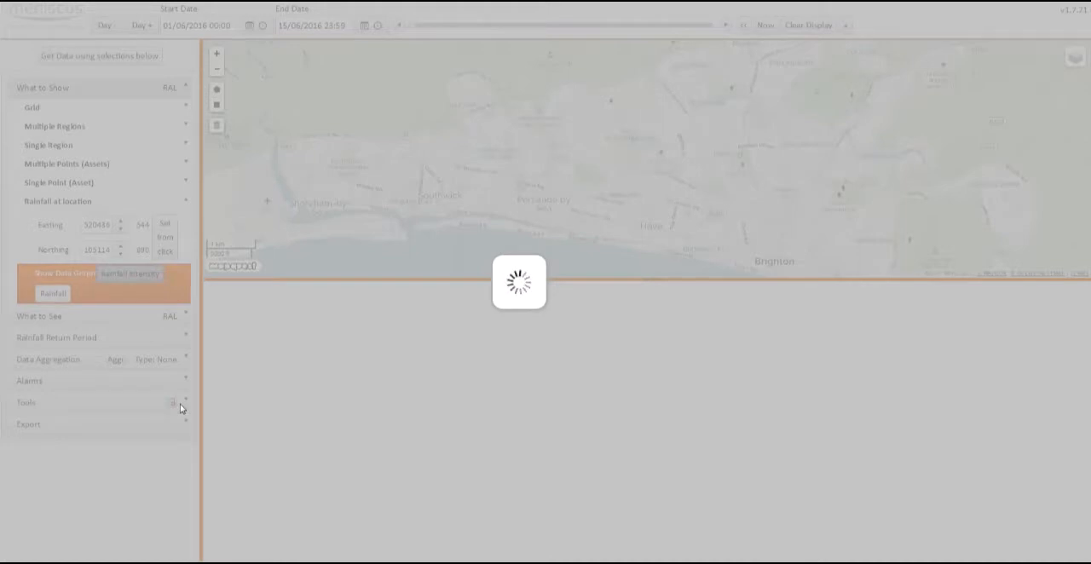
# Step: Show the intensity graph for cell 520436,105114 and expand Rainfall Return Period settings
pyautogui.click(63, 273)
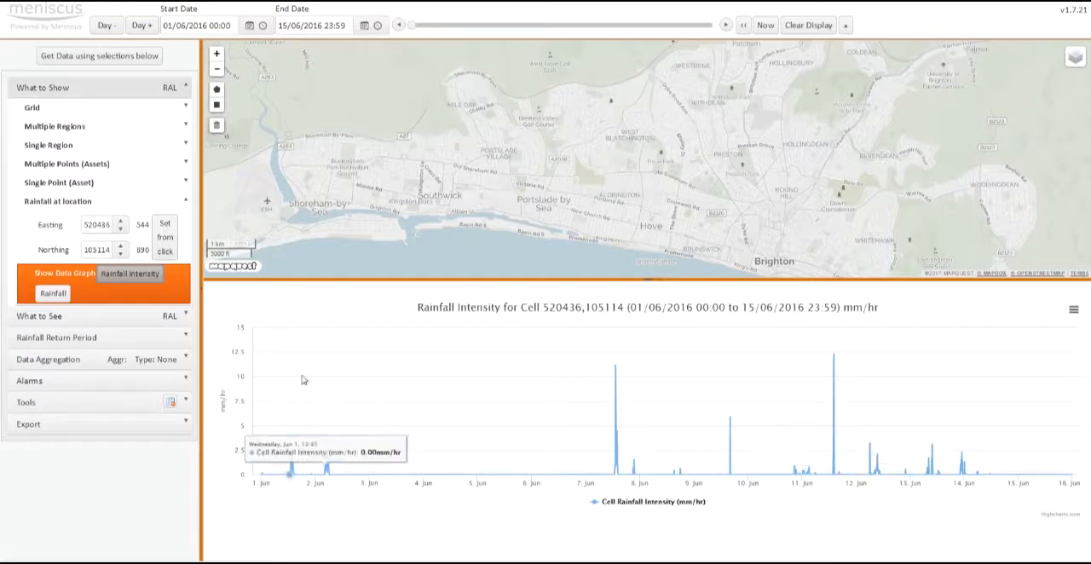
pyautogui.click(807, 25)
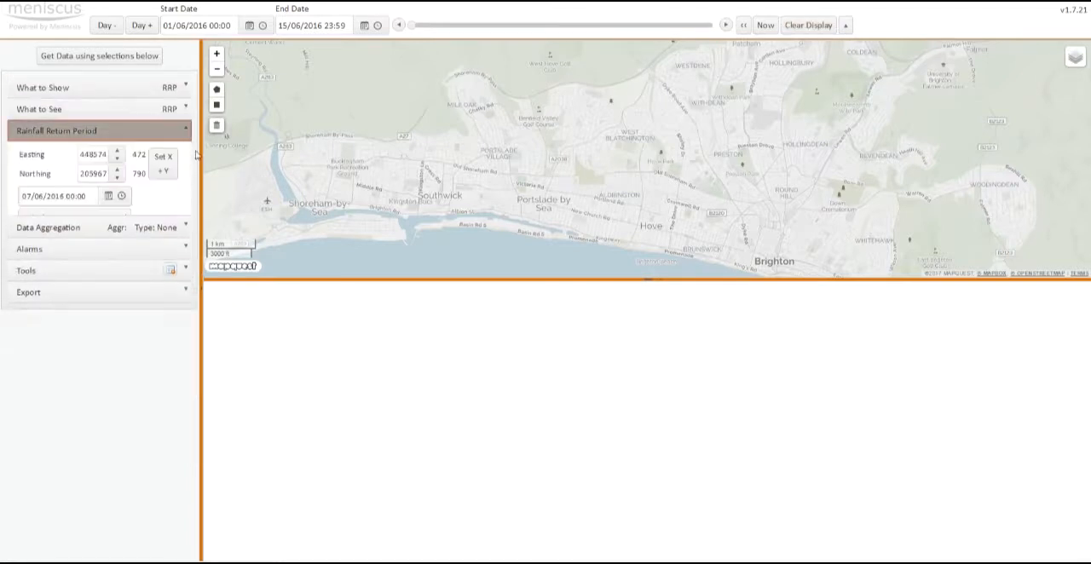
# Step: Place the return period point near Portslade at Easting 525464, Northing 106234
pyautogui.click(58, 131)
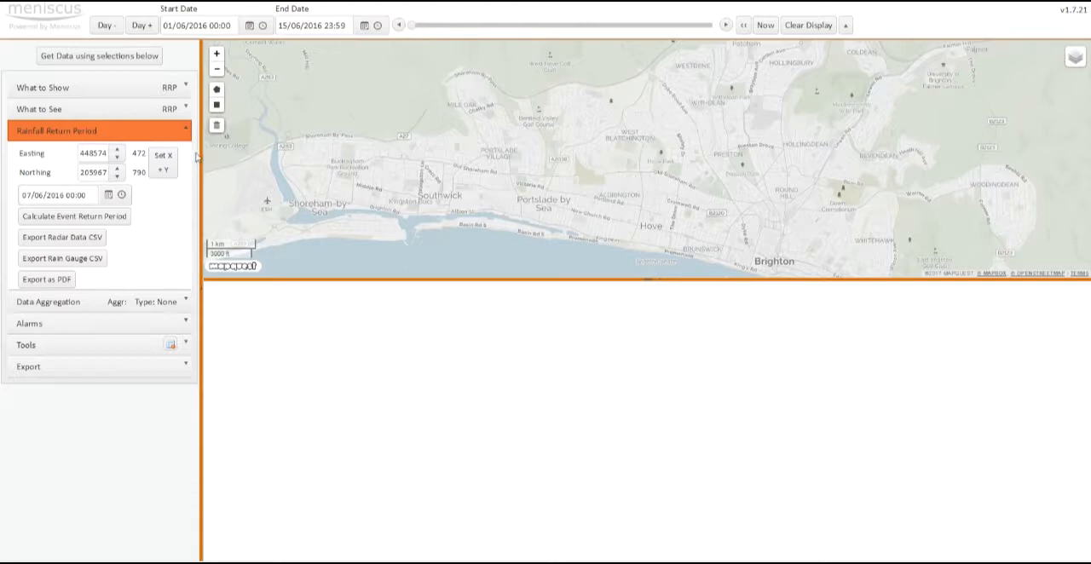
pyautogui.moveTo(231, 185)
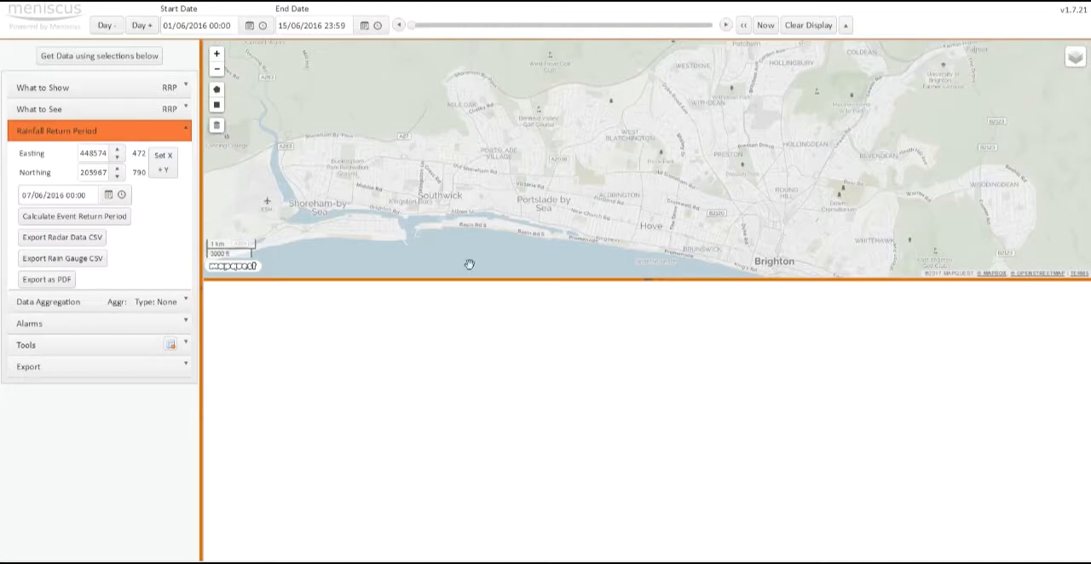
pyautogui.moveTo(515, 208)
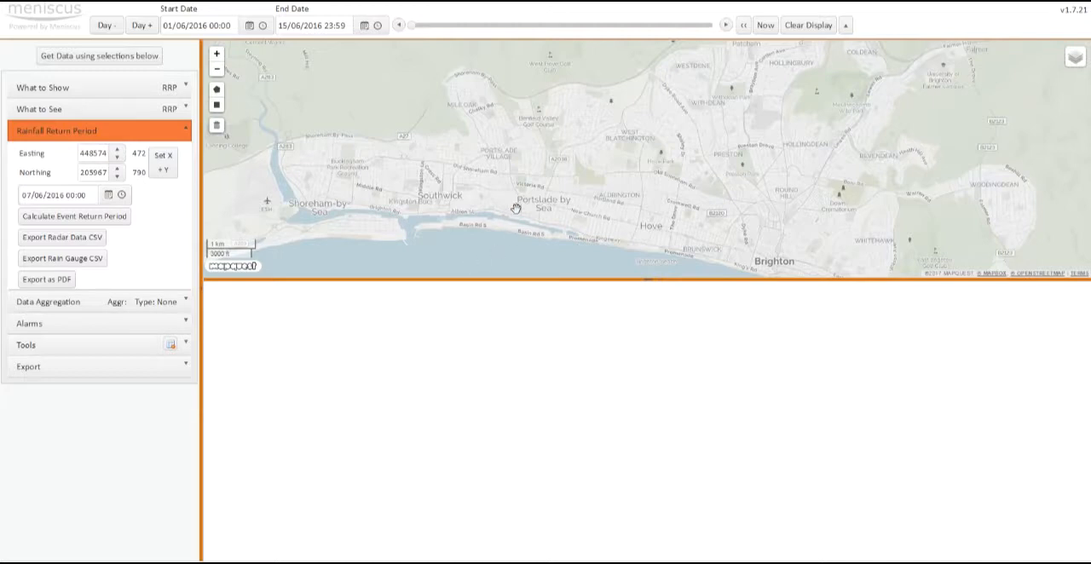
pyautogui.moveTo(535, 210)
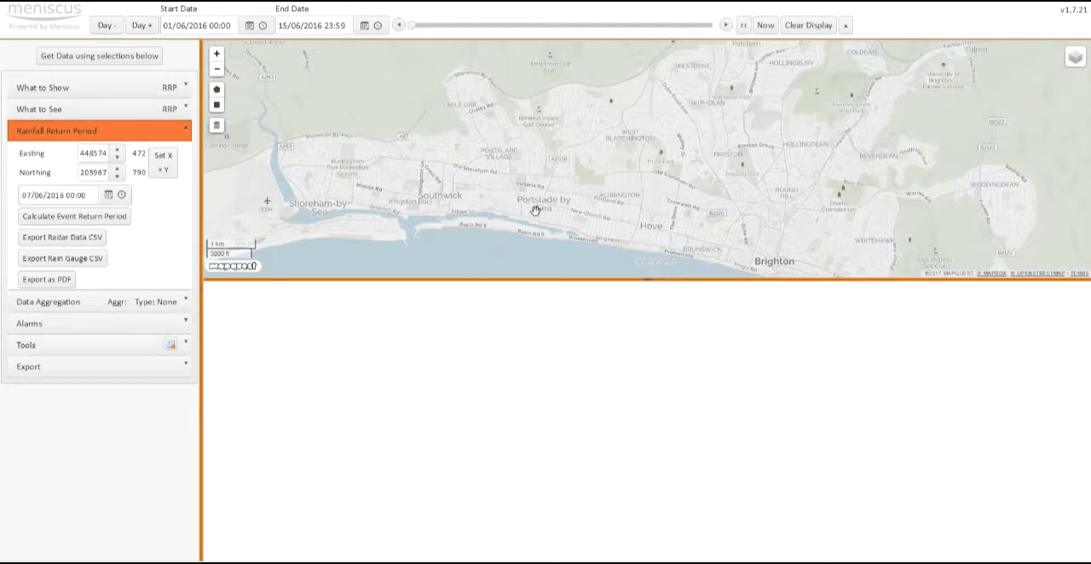
pyautogui.moveTo(466, 187)
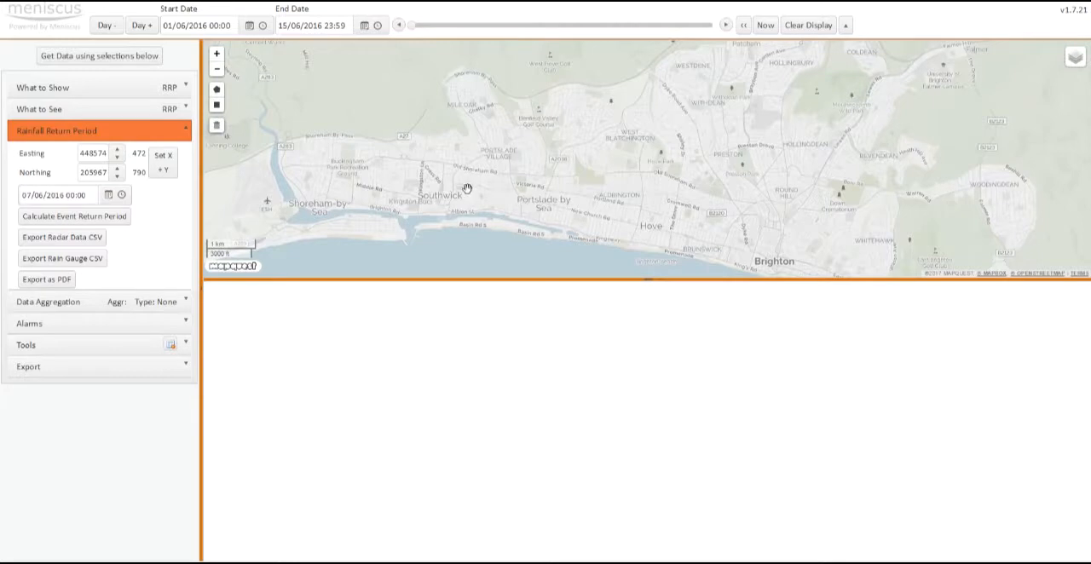
pyautogui.moveTo(502, 155)
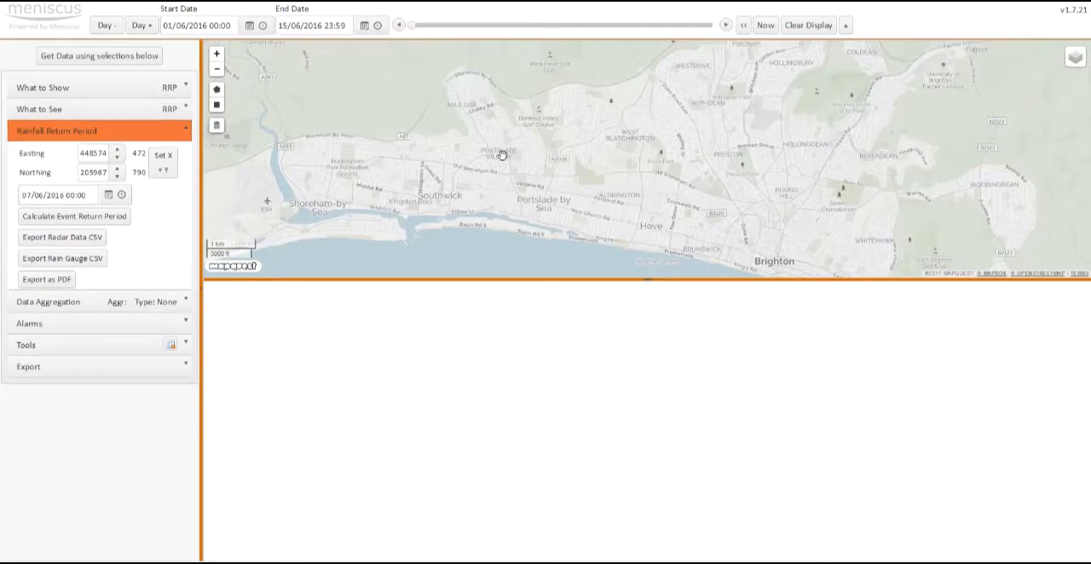
pyautogui.click(500, 155)
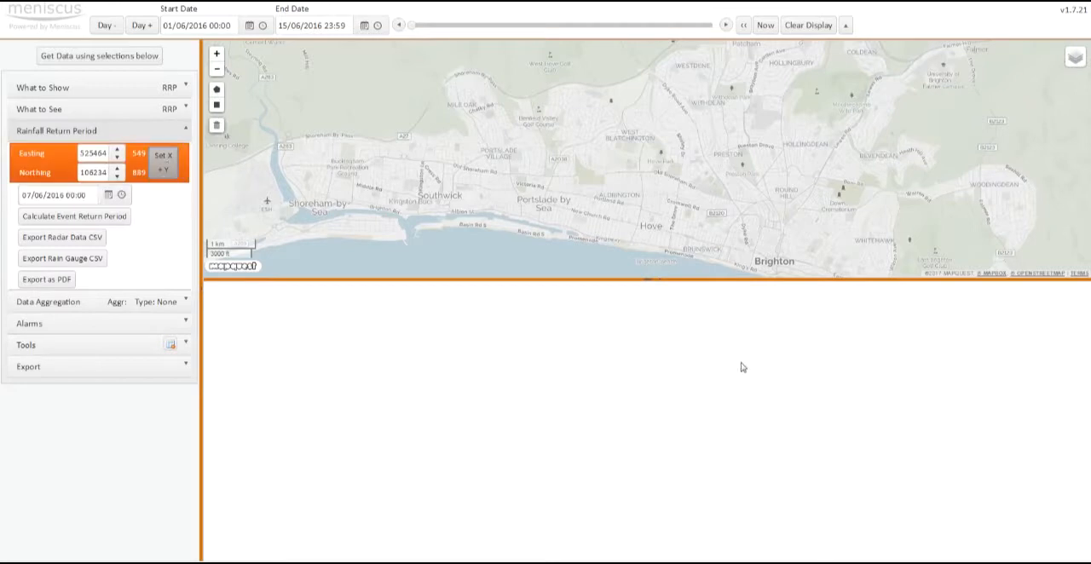
pyautogui.click(55, 194)
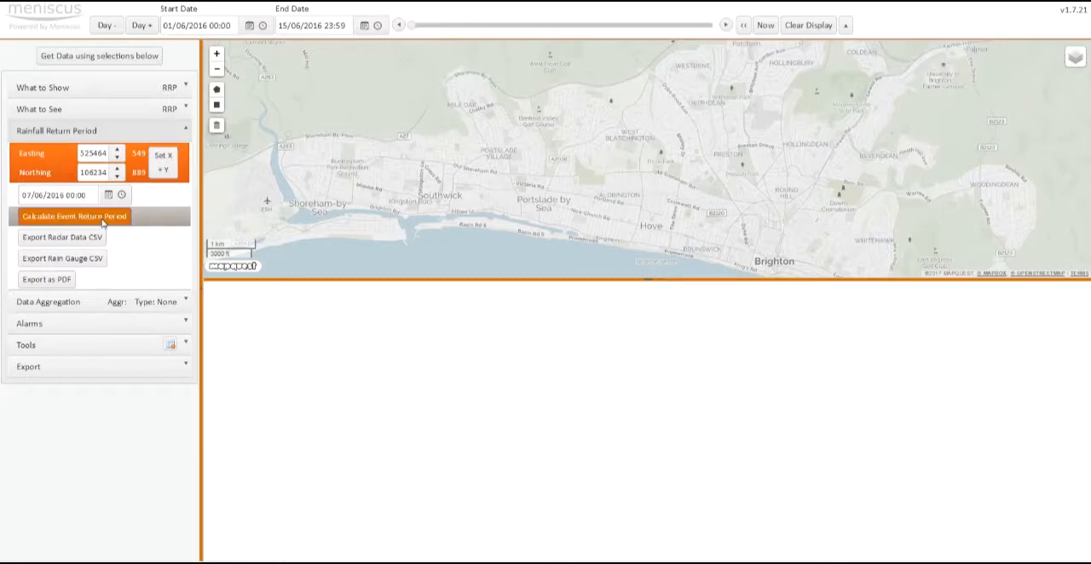
# Step: Calculate the FEH return period for 525464,106234 (29.46 years) and scroll to its graph
pyautogui.click(73, 216)
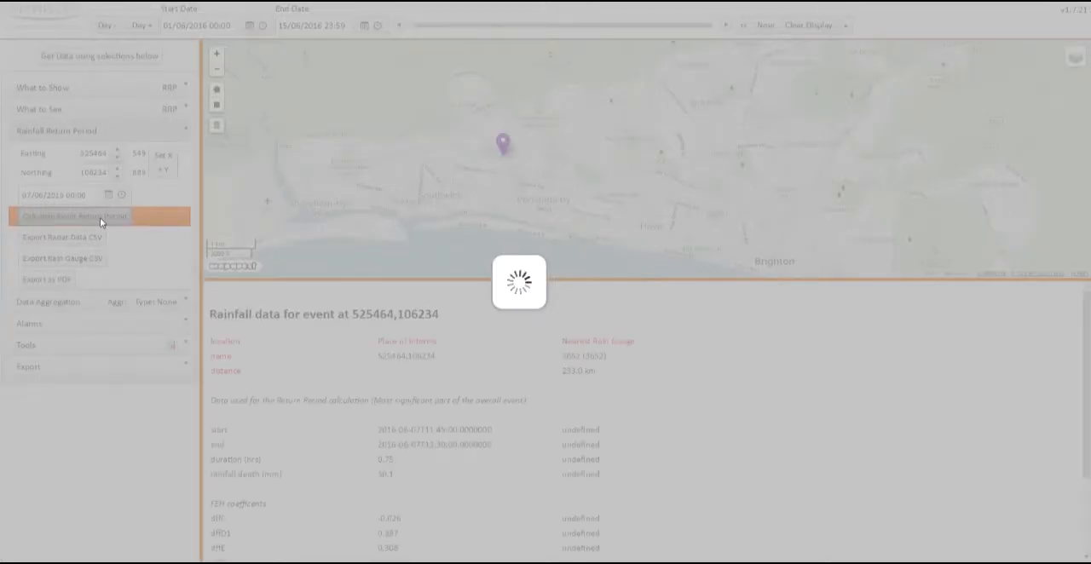
pyautogui.click(73, 216)
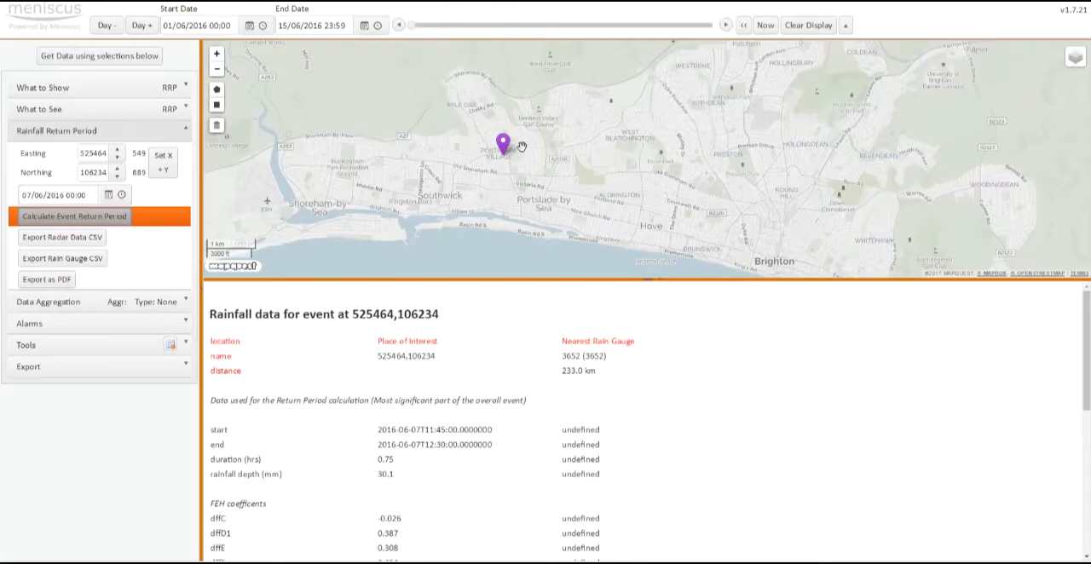
pyautogui.moveTo(703, 437)
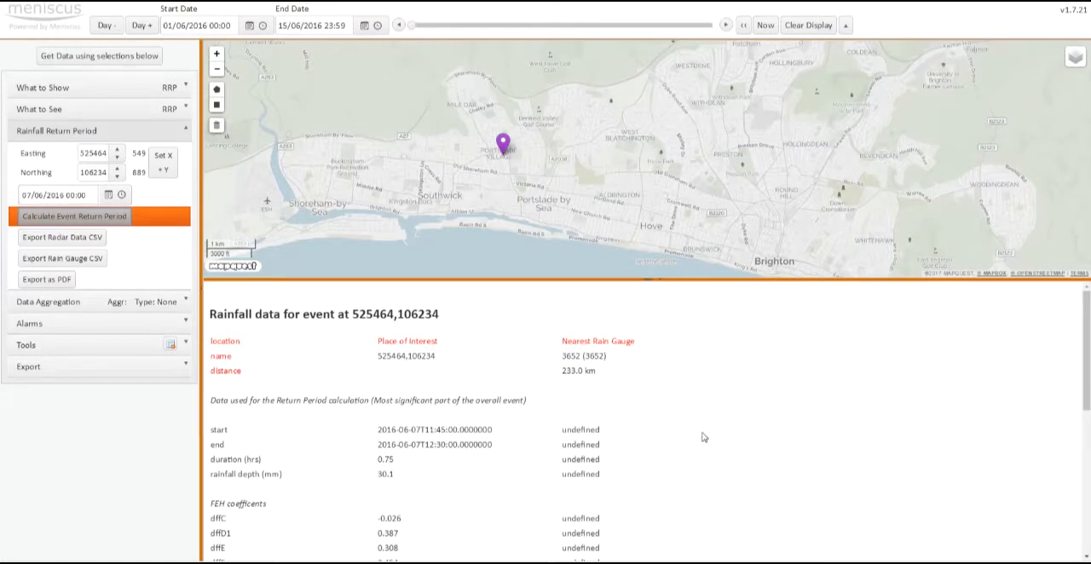
pyautogui.scroll(-3)
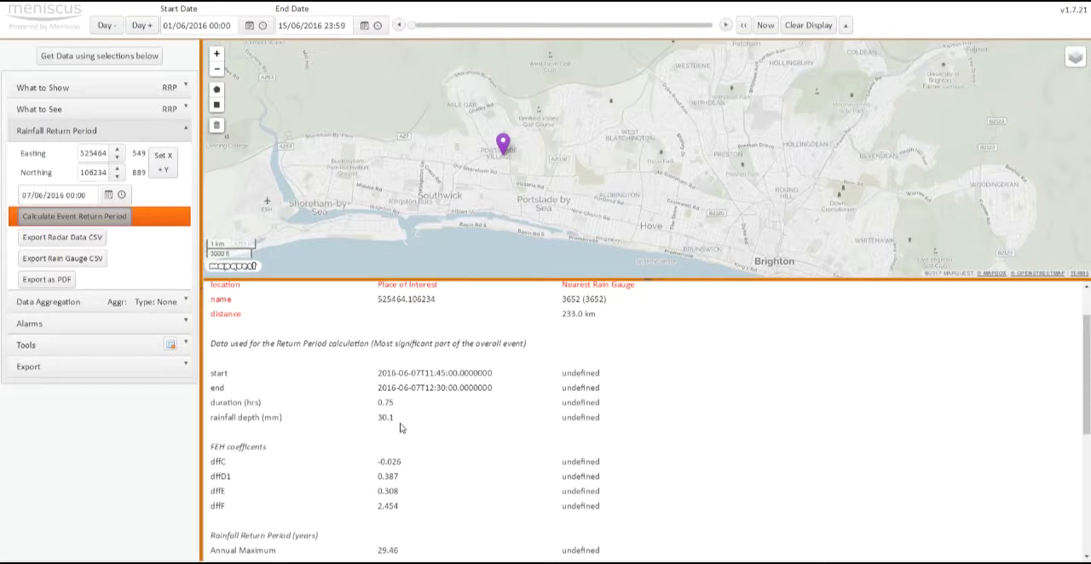
pyautogui.moveTo(401, 426)
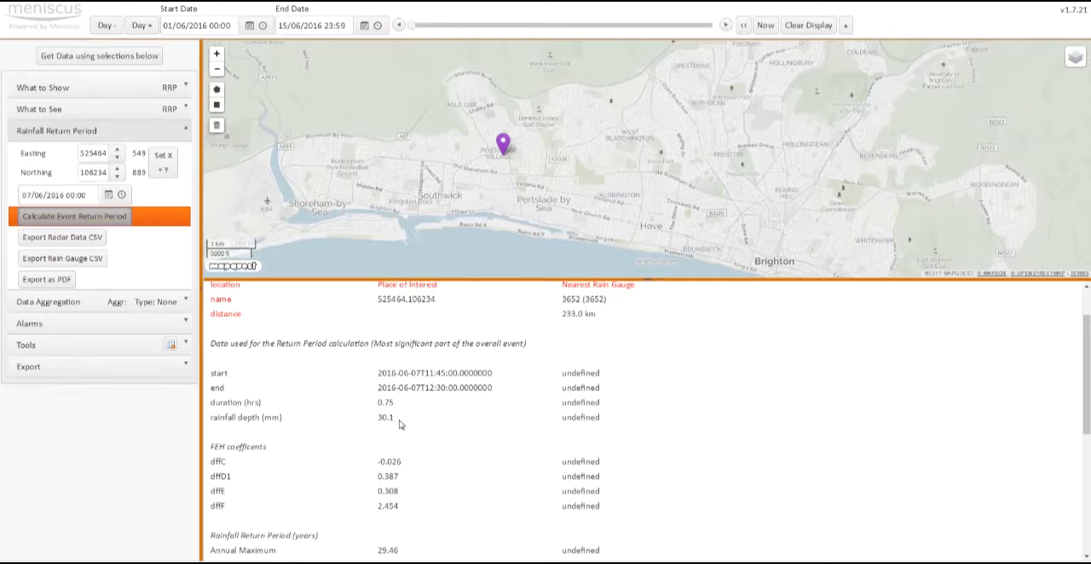
pyautogui.scroll(-3)
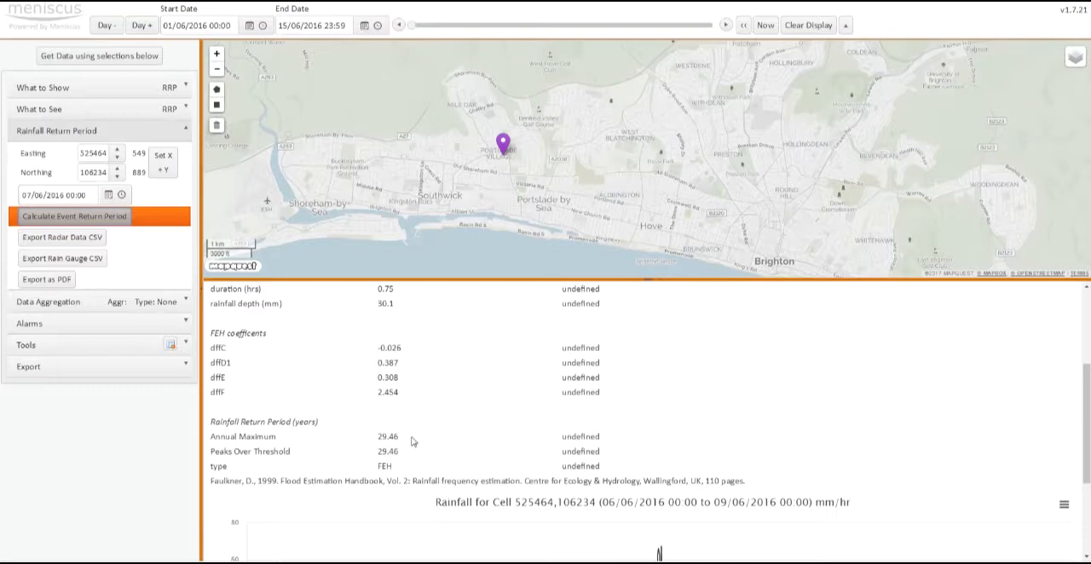
pyautogui.moveTo(398, 436)
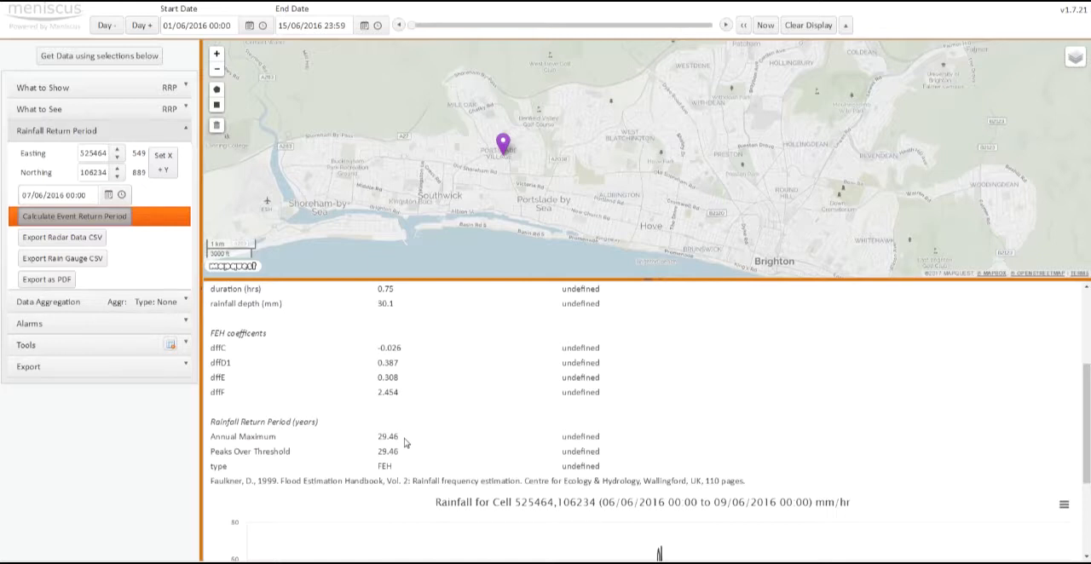
pyautogui.scroll(3)
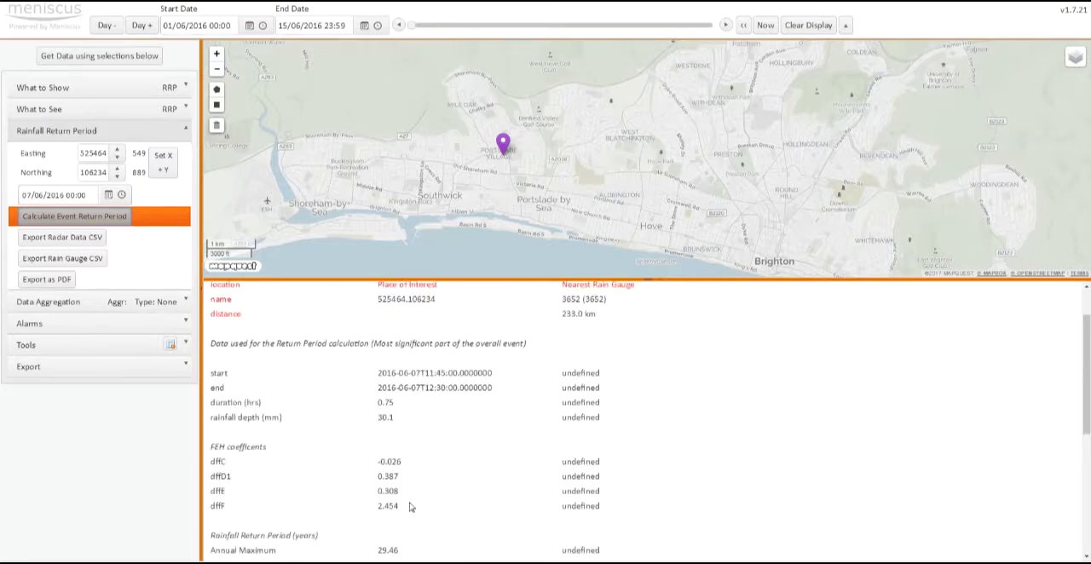
pyautogui.scroll(-3)
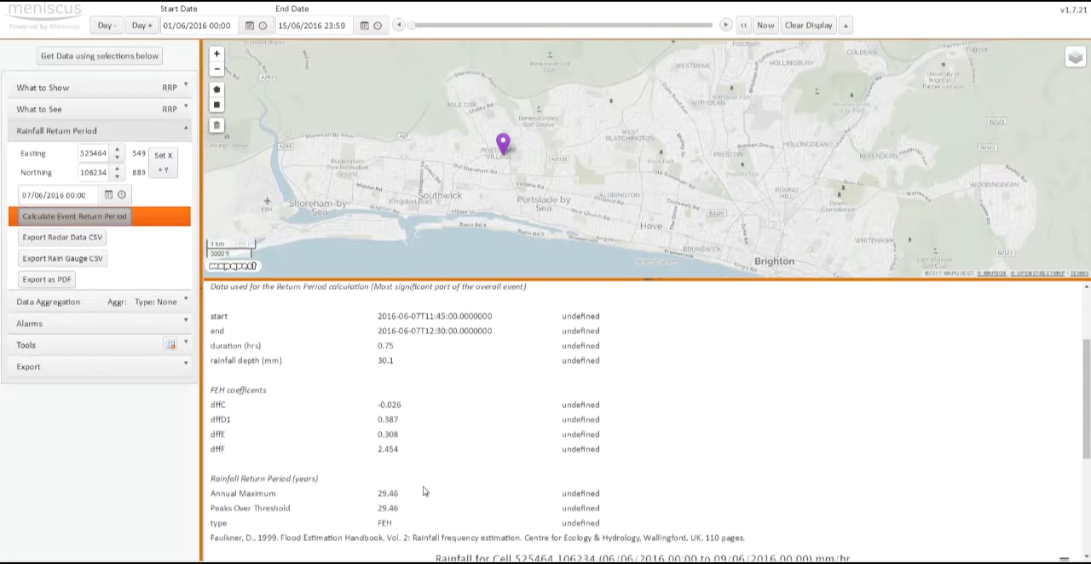
pyautogui.moveTo(379, 523)
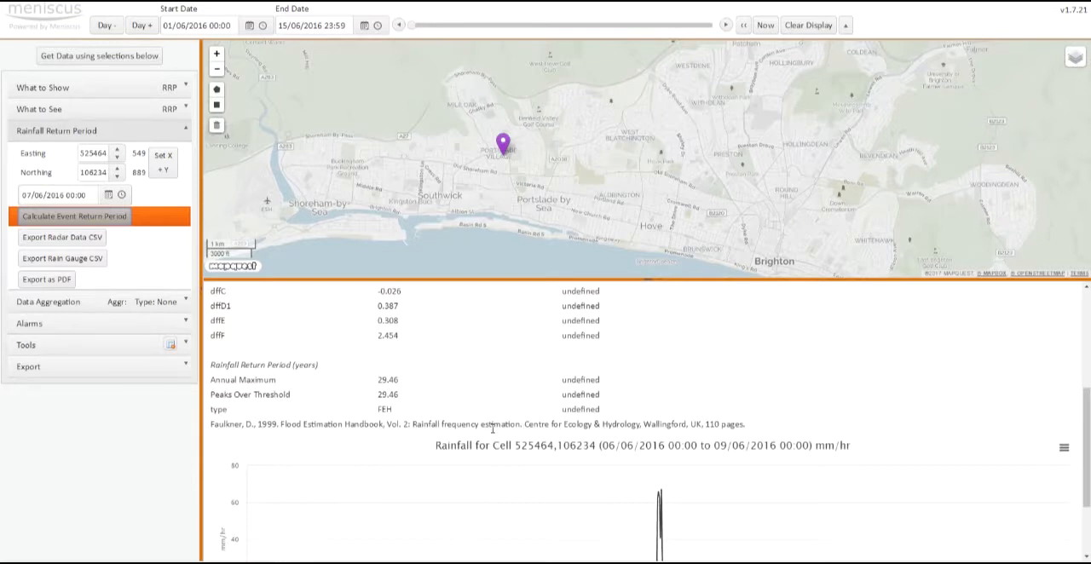
pyautogui.moveTo(717, 552)
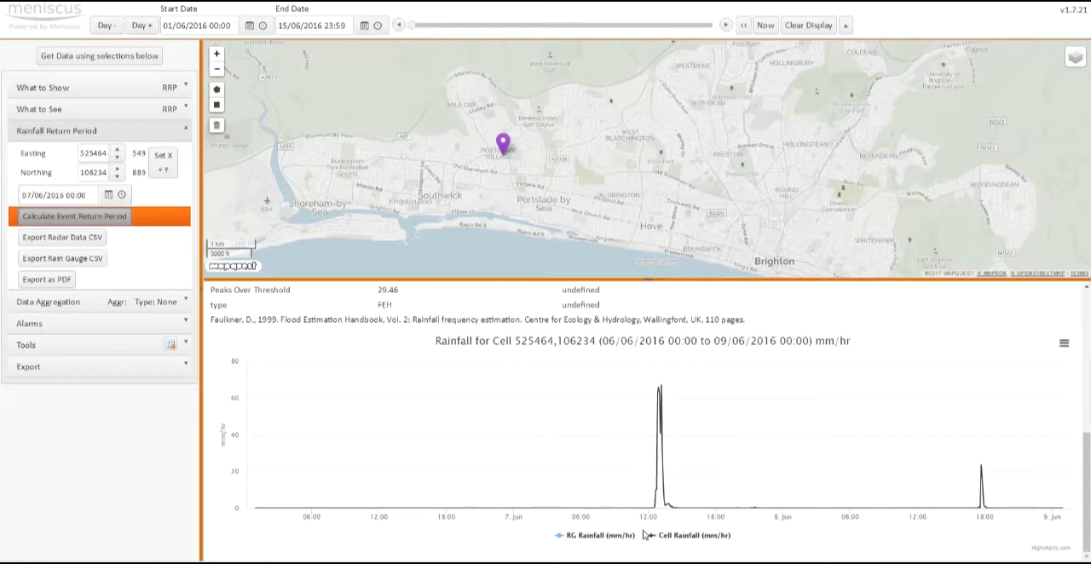
pyautogui.click(73, 215)
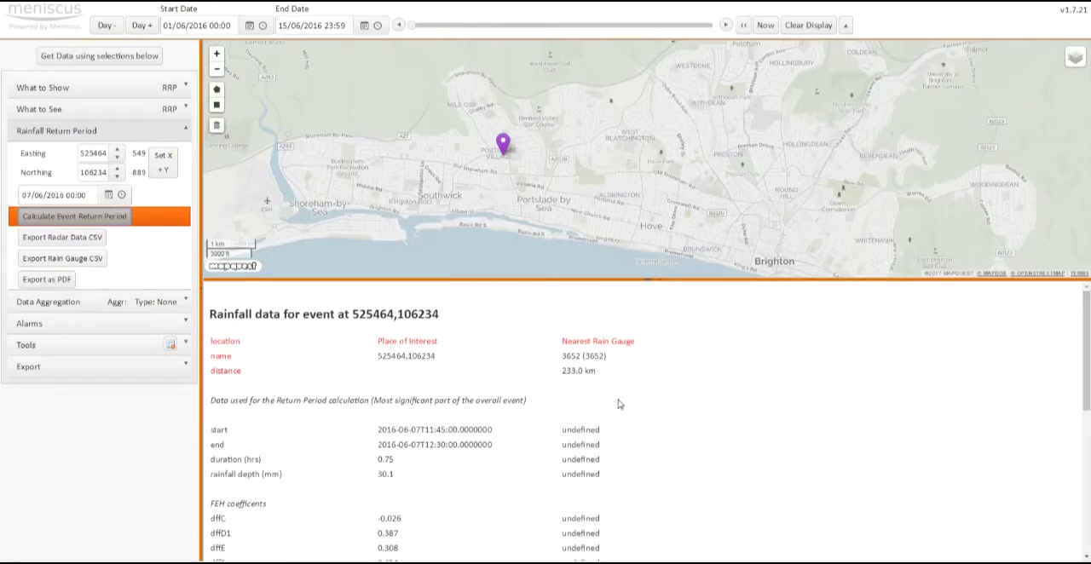
pyautogui.moveTo(614, 376)
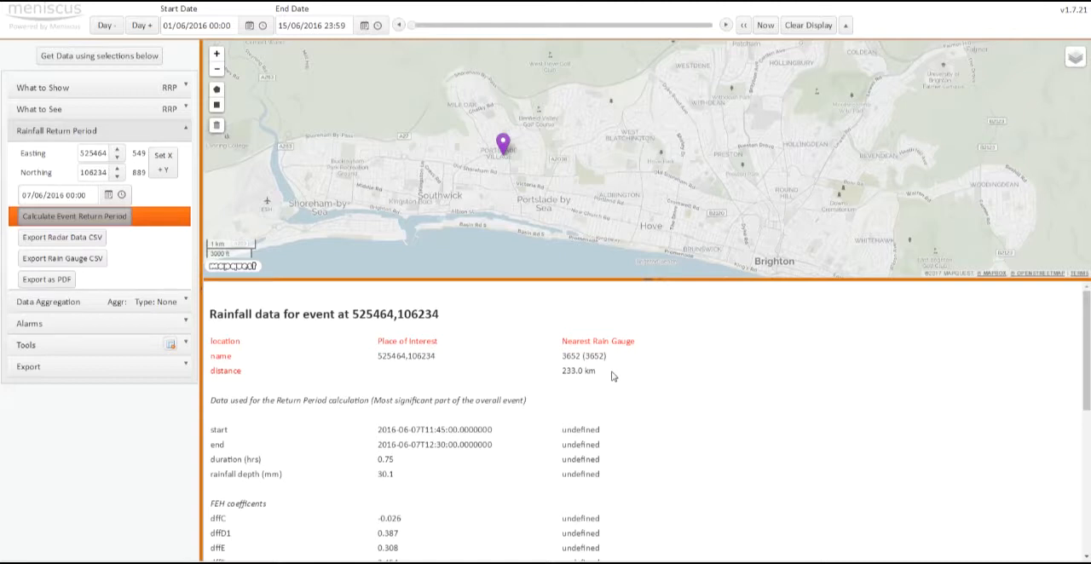
pyautogui.moveTo(580, 127)
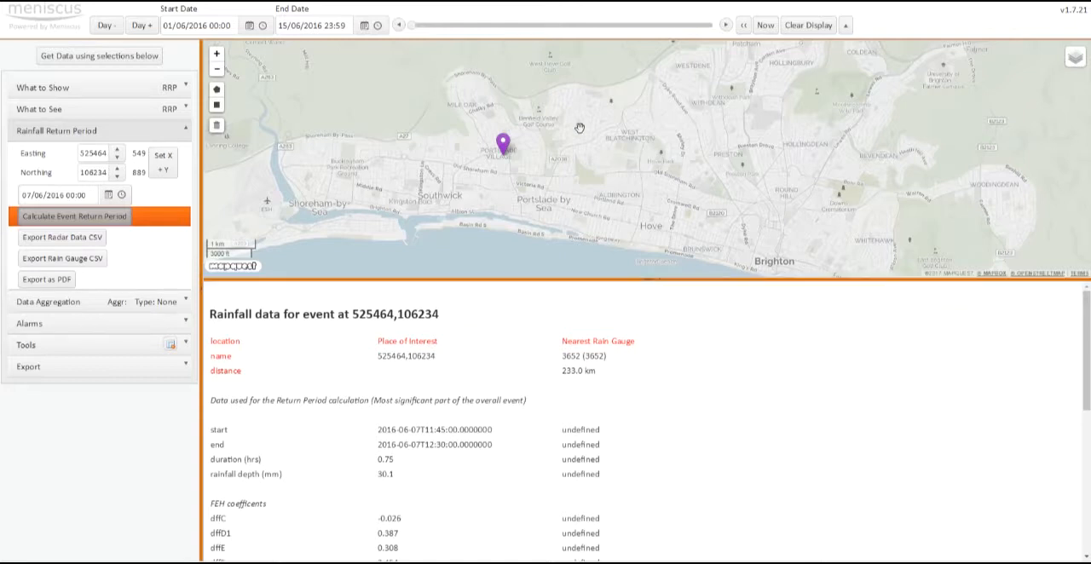
pyautogui.moveTo(633, 373)
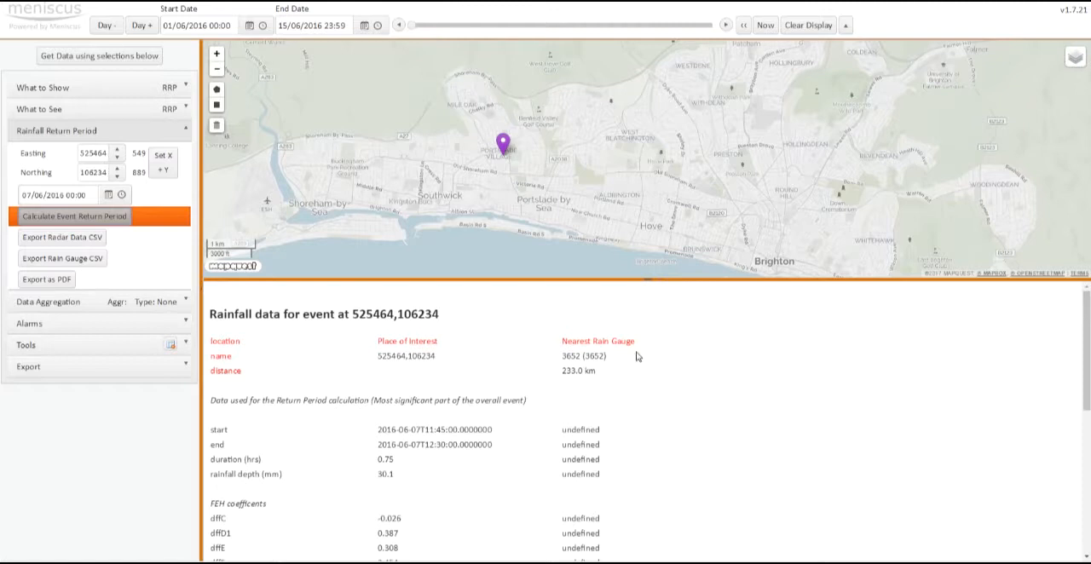
pyautogui.moveTo(608, 366)
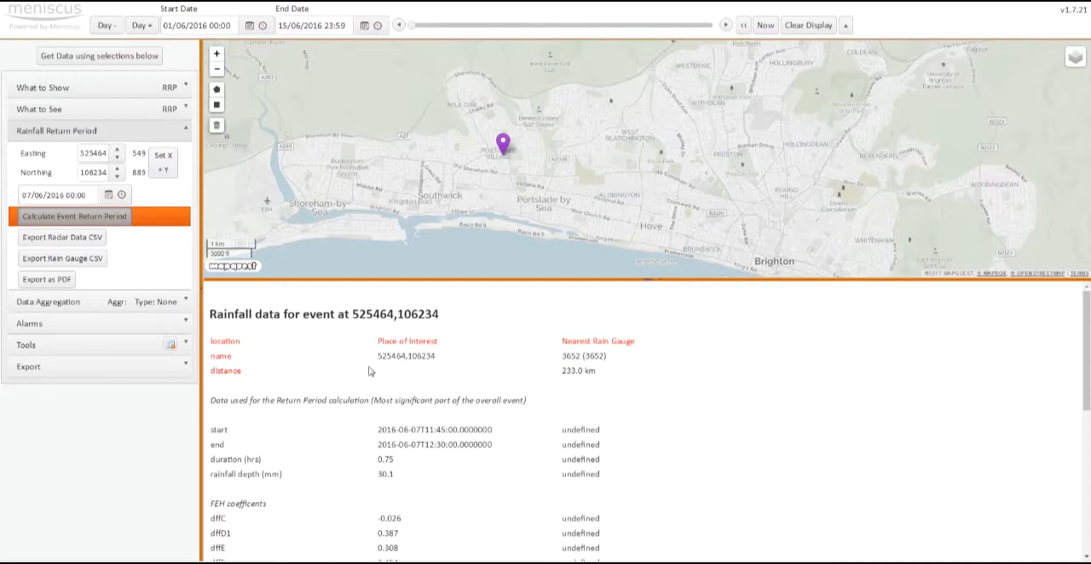
pyautogui.scroll(-3)
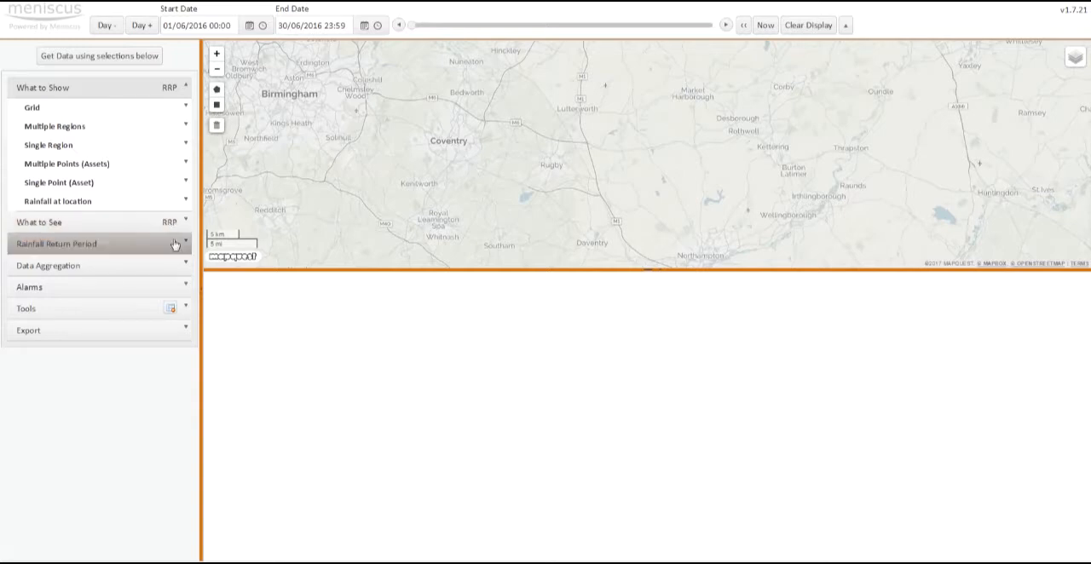
# Step: Calculate the 8 June 2016 return period for Coventry point 434894,277271
pyautogui.click(56, 244)
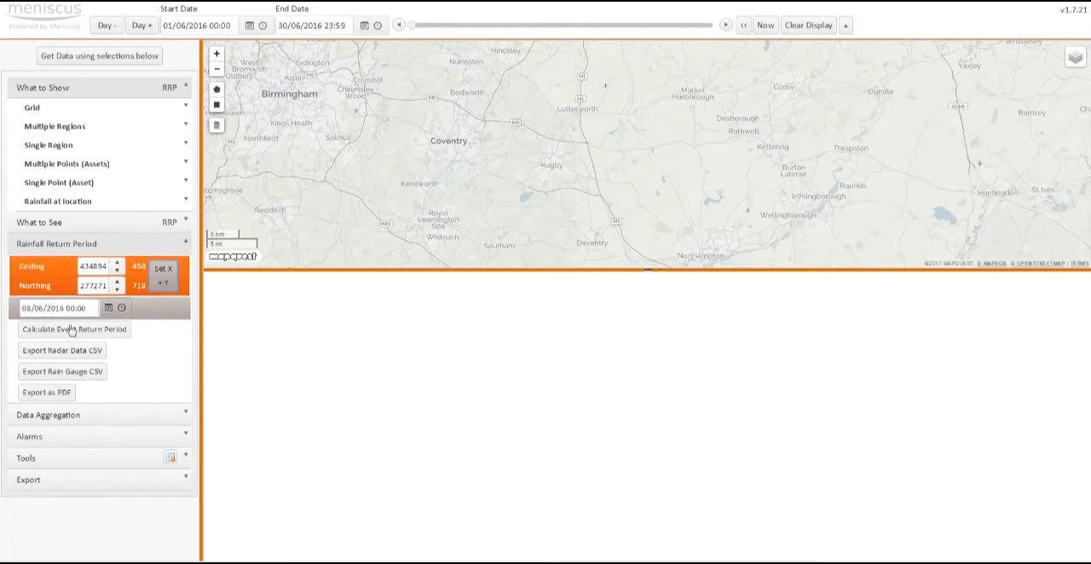
pyautogui.click(73, 328)
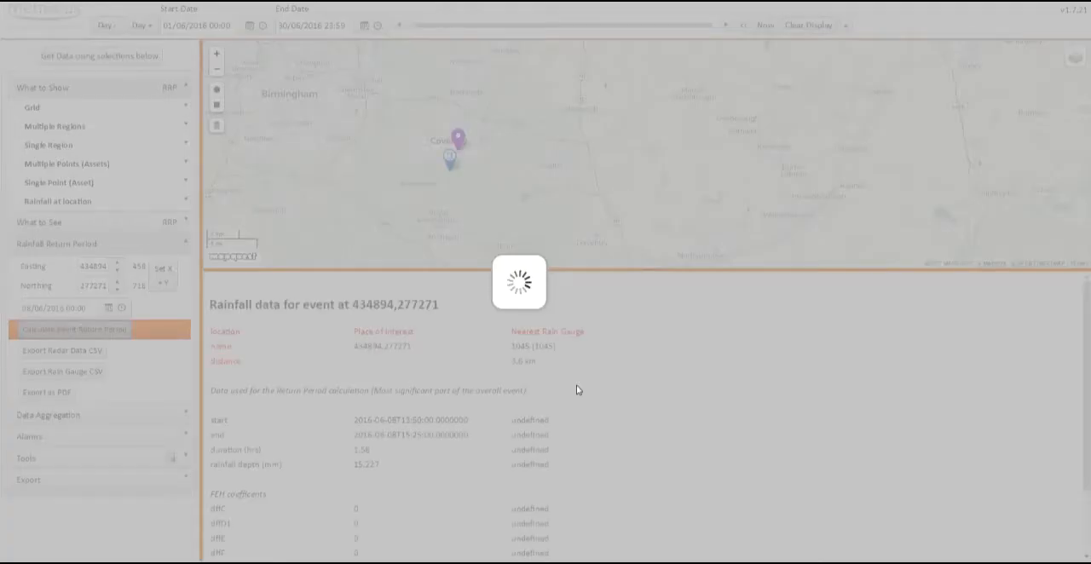
# Step: Scroll to the Bingham 1.27-year result and chart, and show rain gauge 1045 details
pyautogui.click(73, 329)
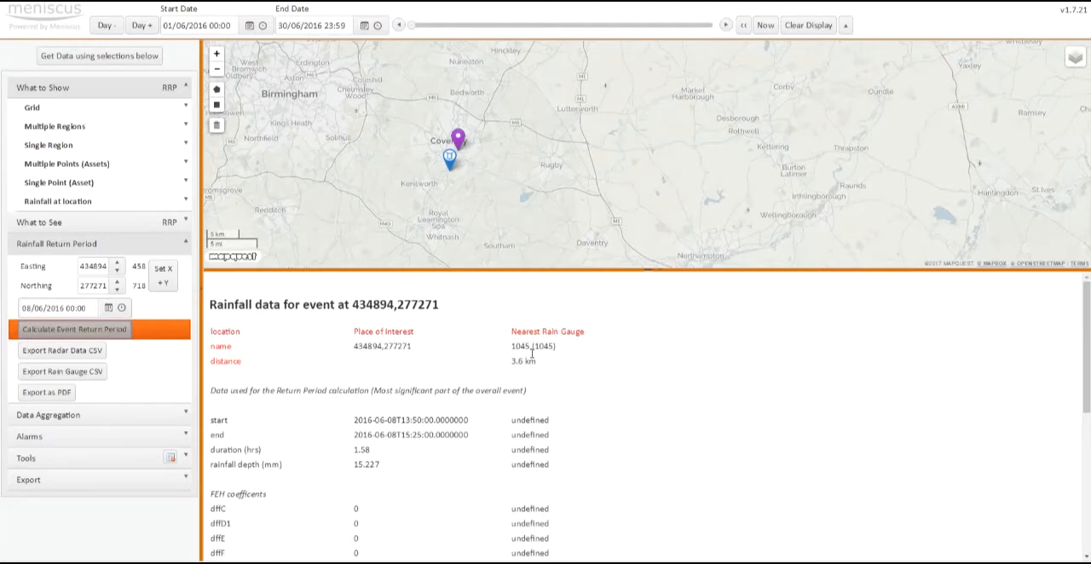
pyautogui.scroll(-3)
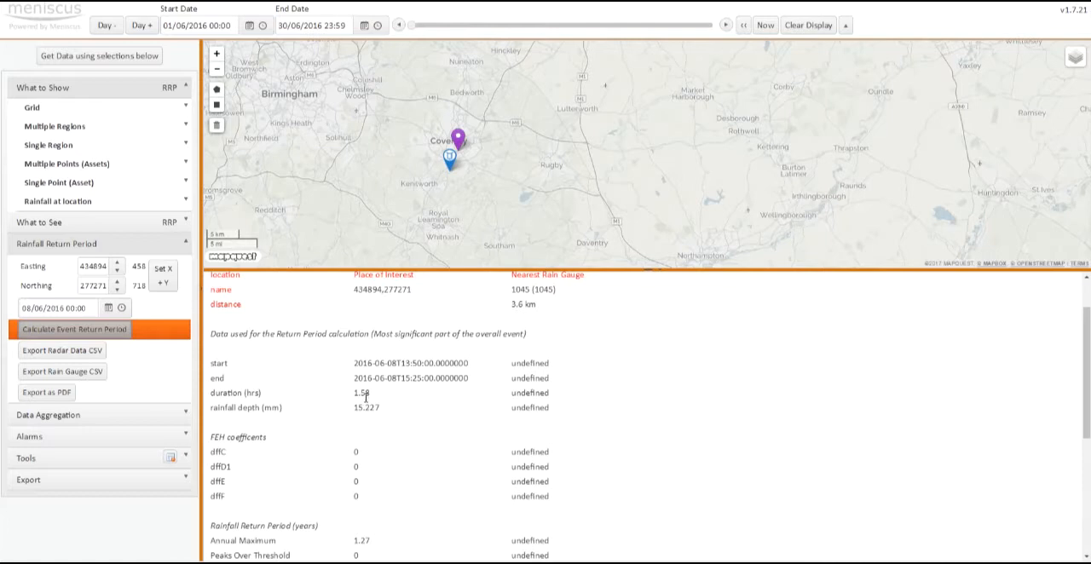
pyautogui.moveTo(455, 155)
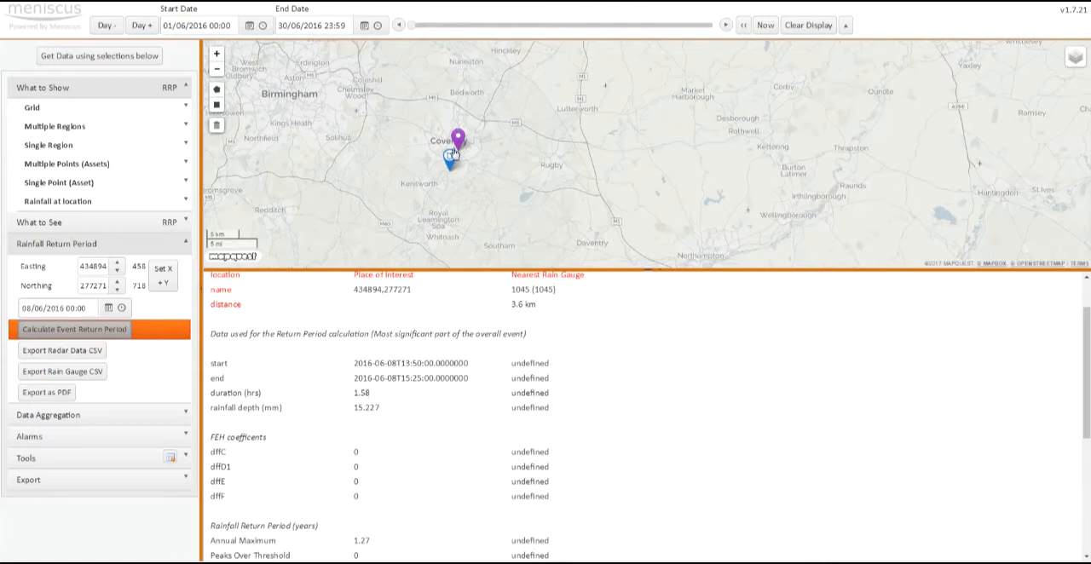
pyautogui.scroll(-3)
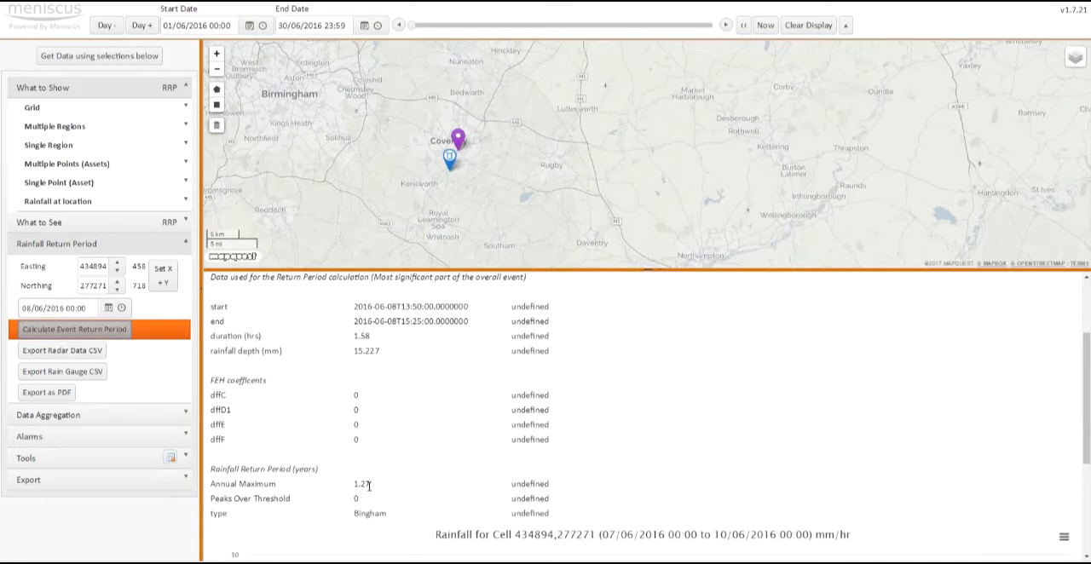
pyautogui.moveTo(371, 489)
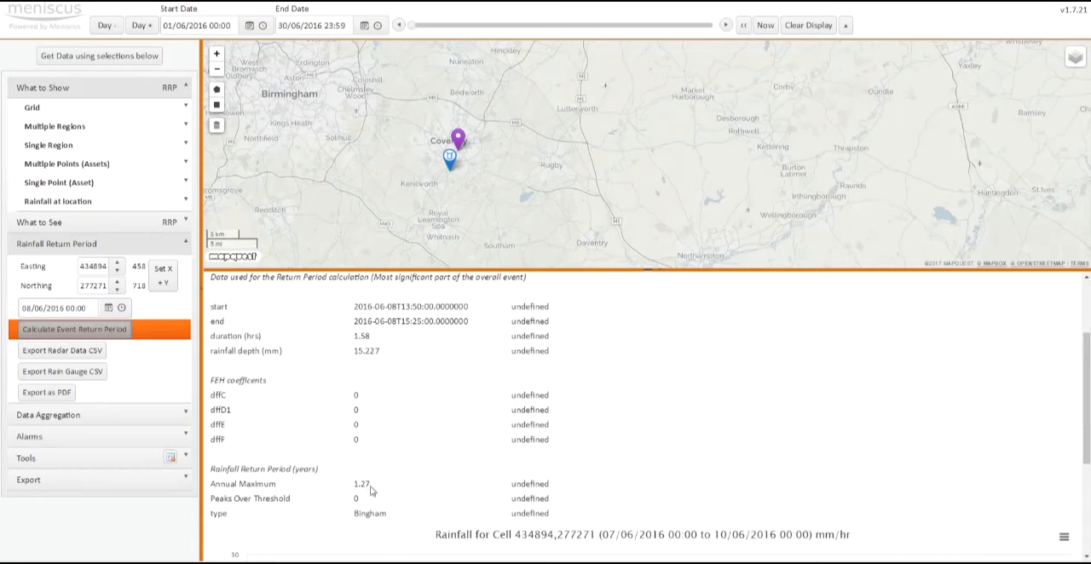
pyautogui.moveTo(391, 520)
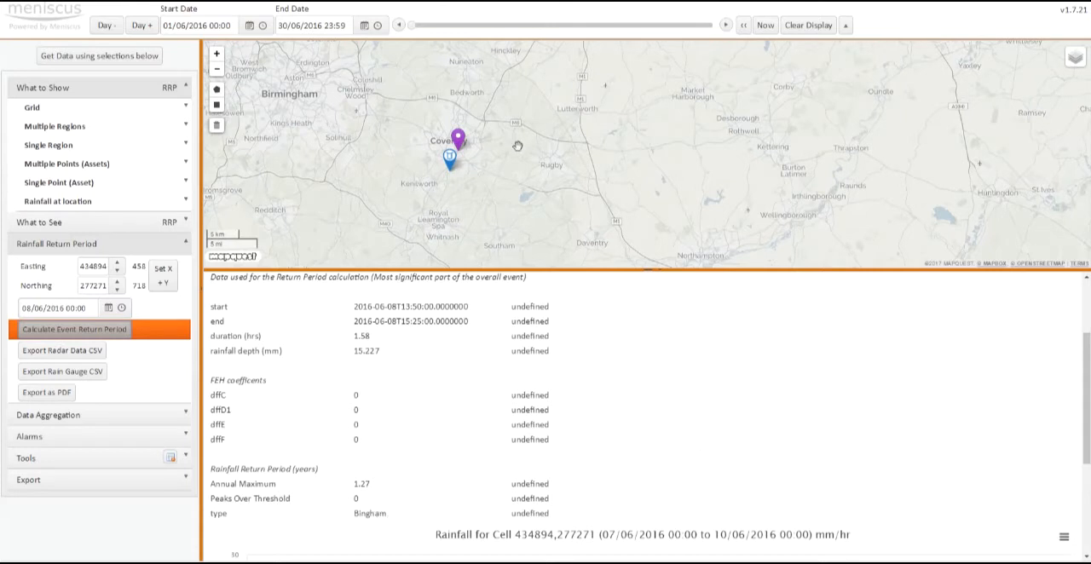
pyautogui.moveTo(378, 418)
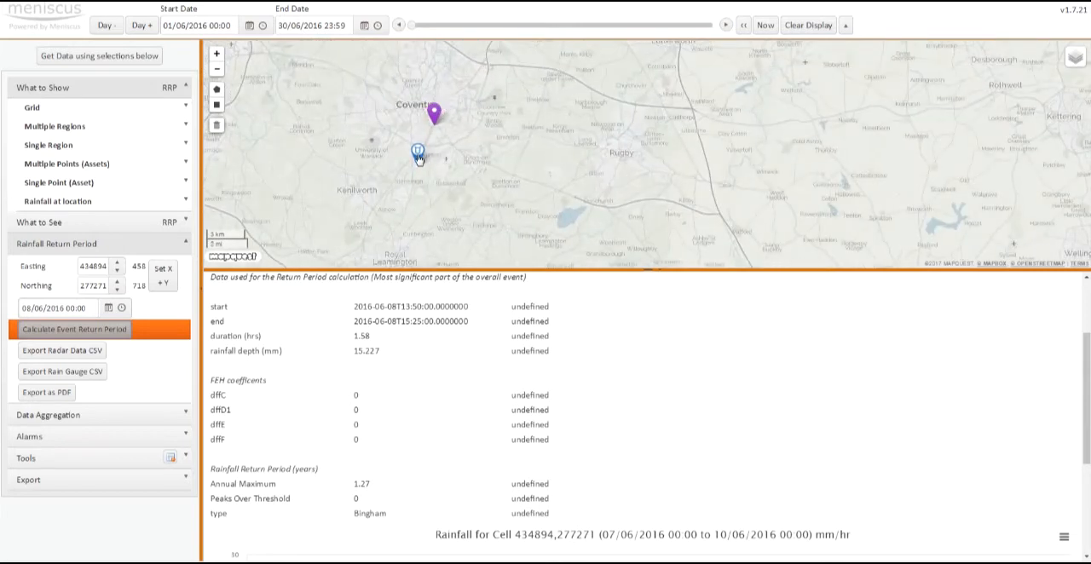
pyautogui.click(417, 150)
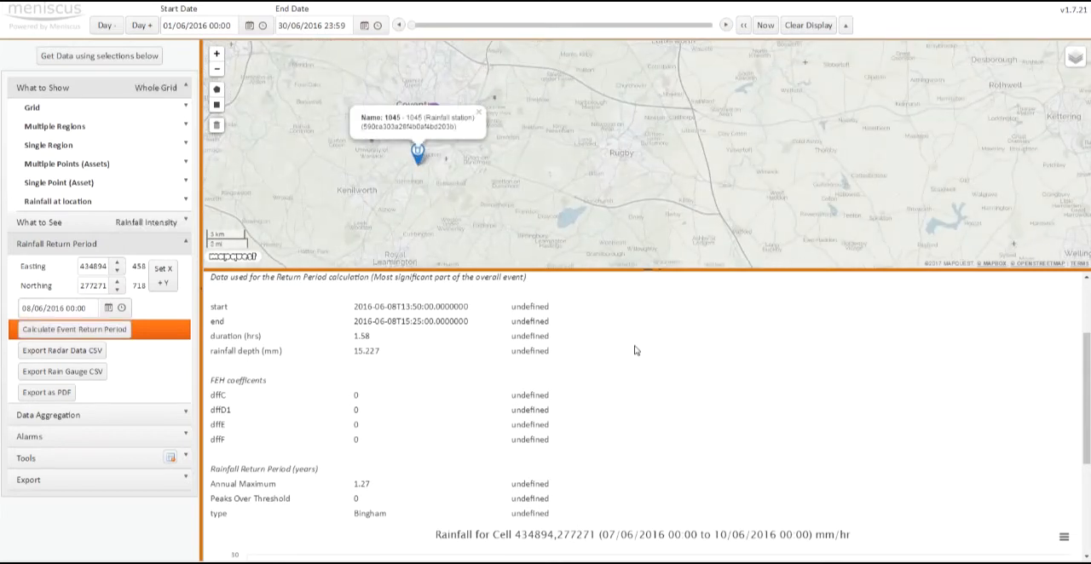